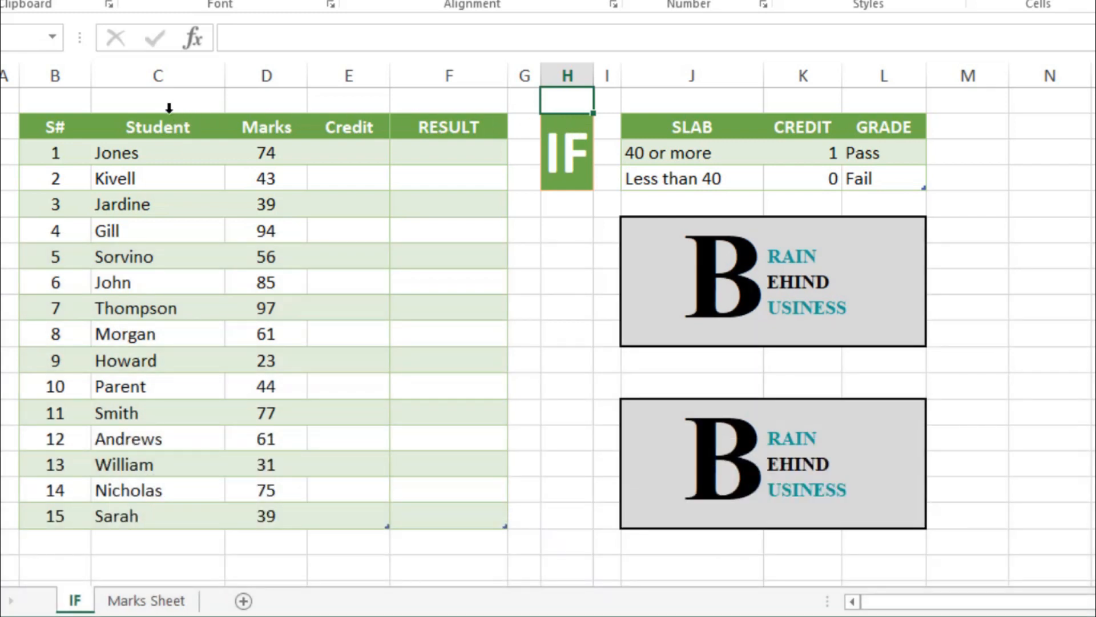
pyautogui.moveTo(234, 115)
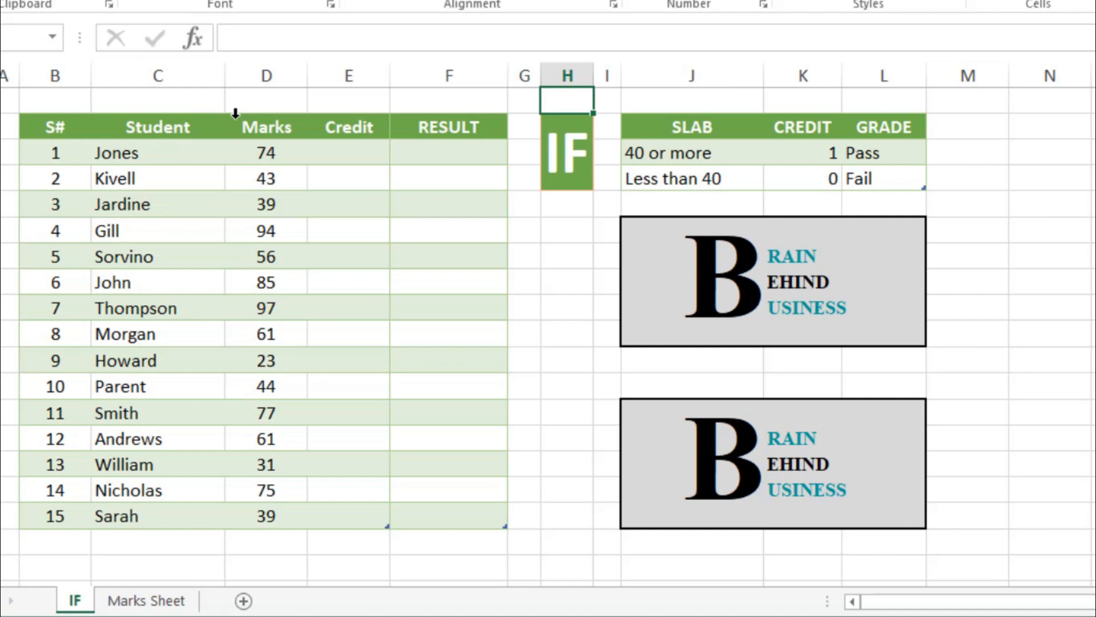
# - Review the rule: 40 or more earns credit 1 and Pass, below 40 earns 0 and Fail
pyautogui.click(348, 127)
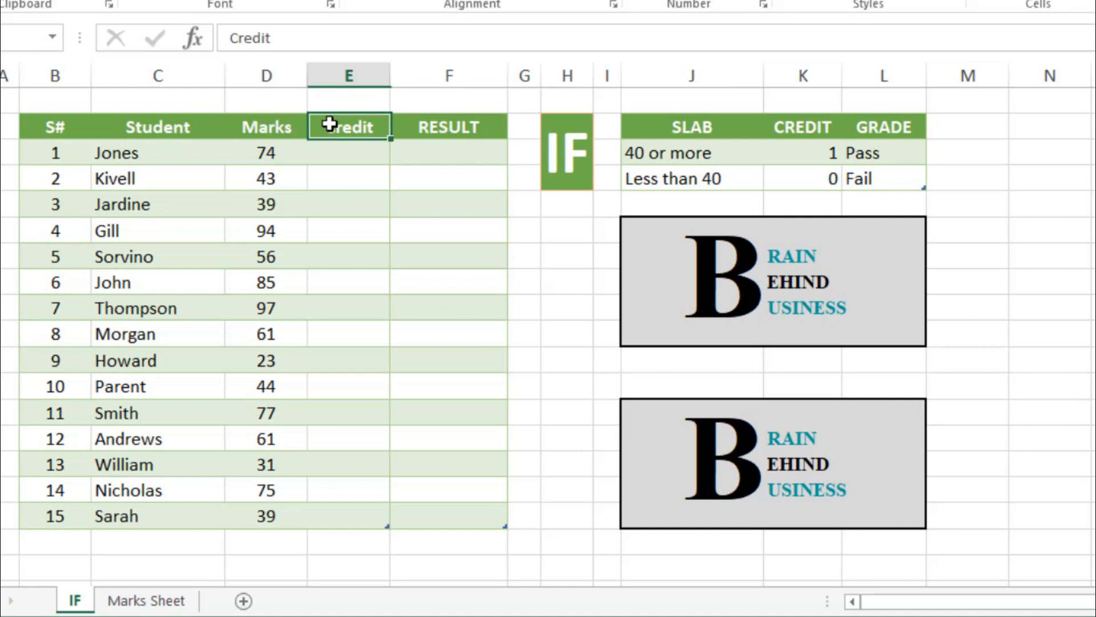
pyautogui.click(449, 127)
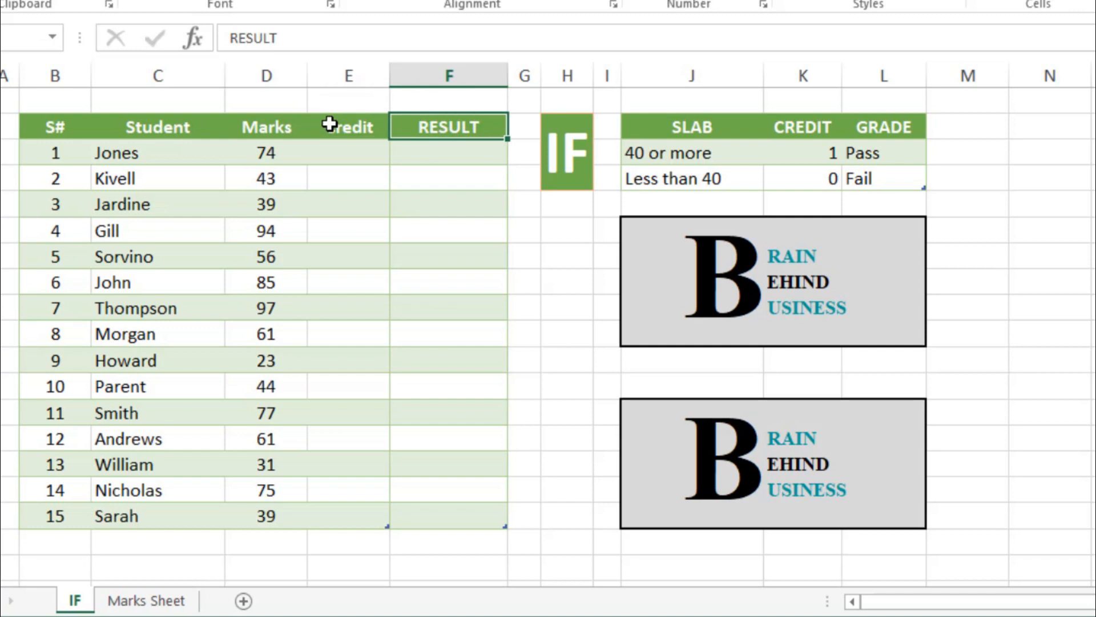
pyautogui.moveTo(723, 153)
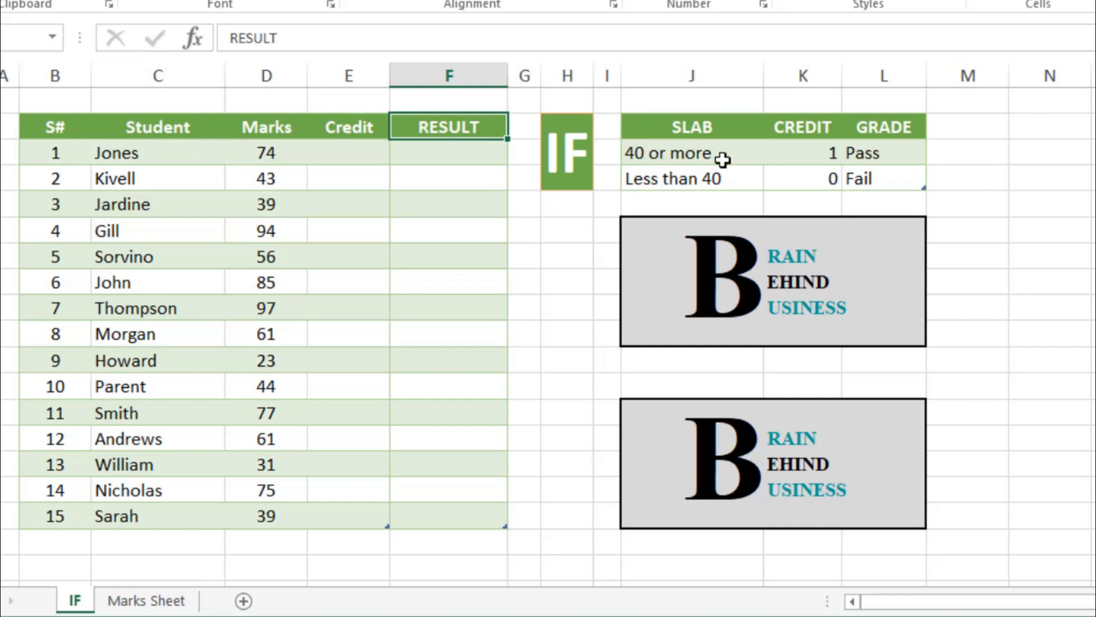
pyautogui.moveTo(788, 150)
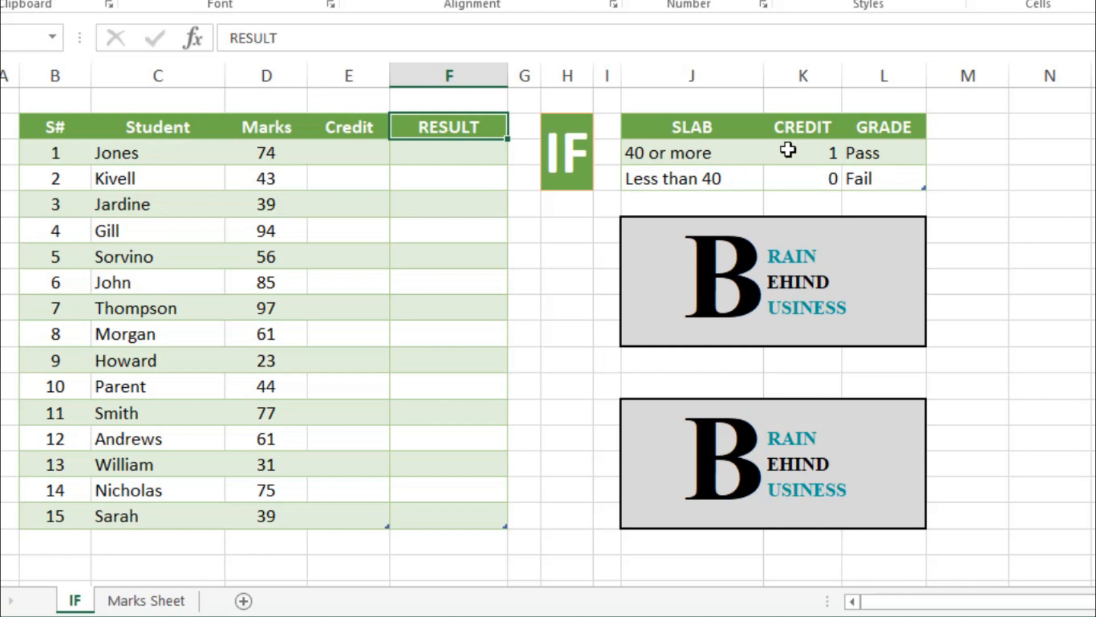
pyautogui.click(801, 152)
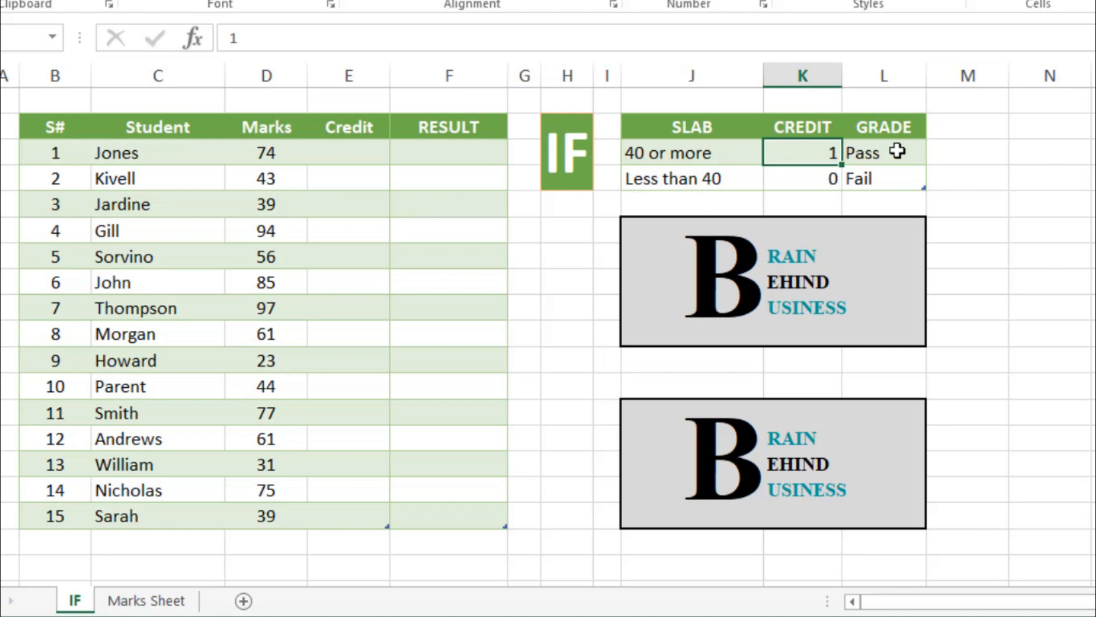
pyautogui.click(884, 152)
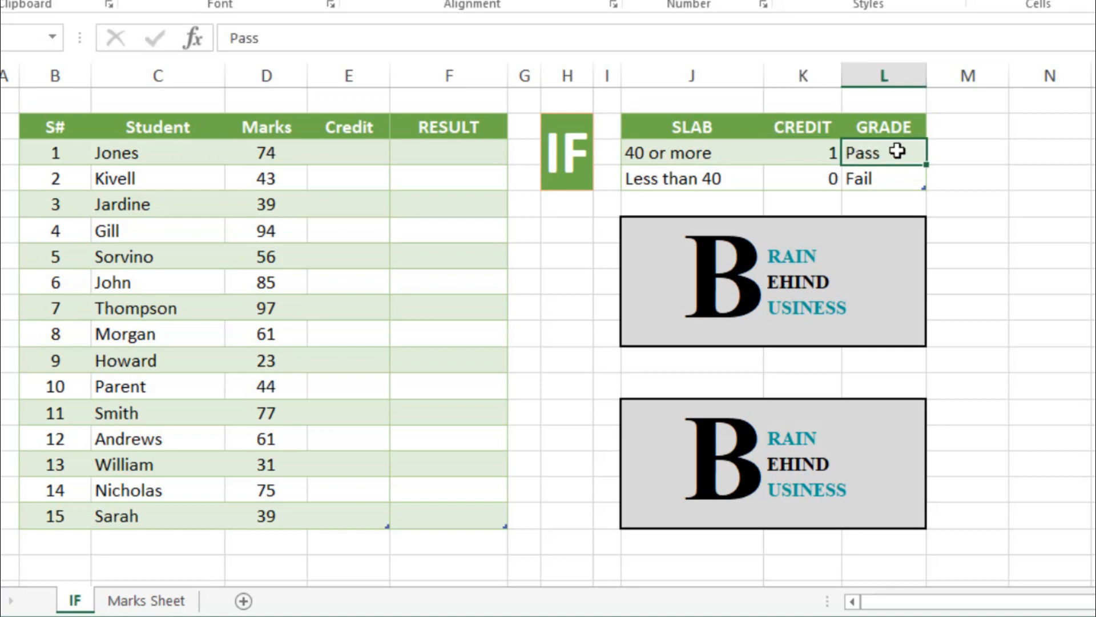
pyautogui.moveTo(788, 181)
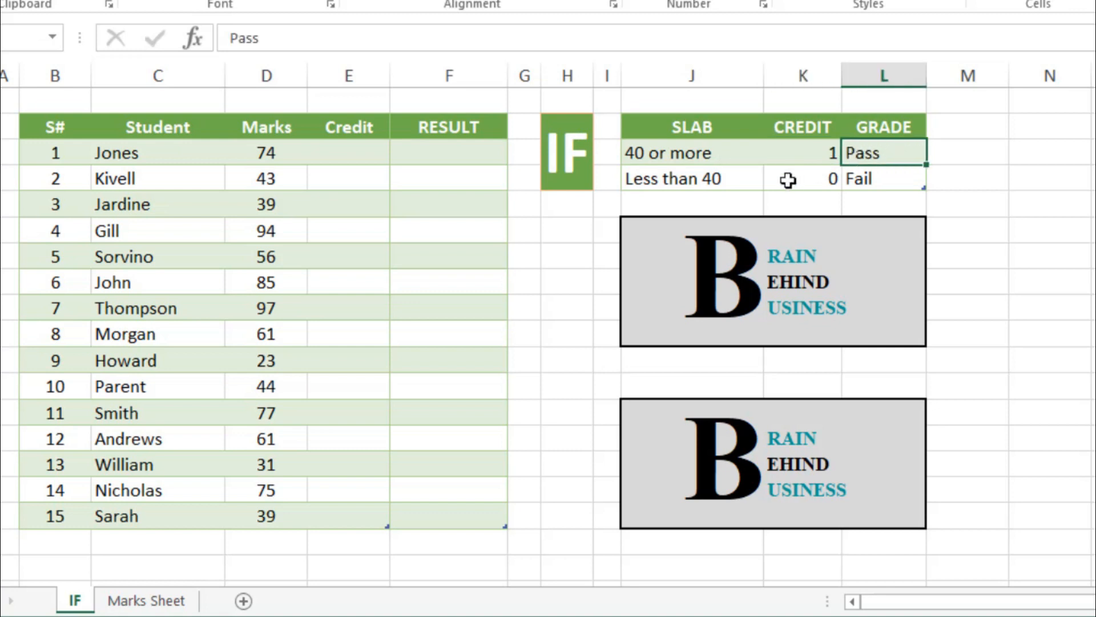
pyautogui.click(802, 179)
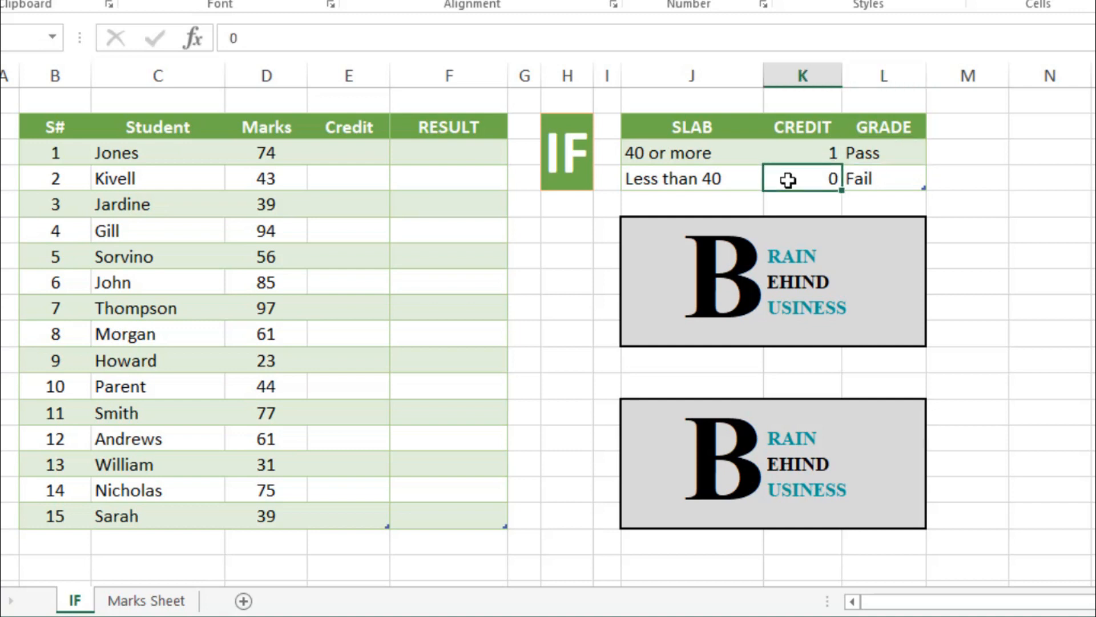
pyautogui.moveTo(889, 178)
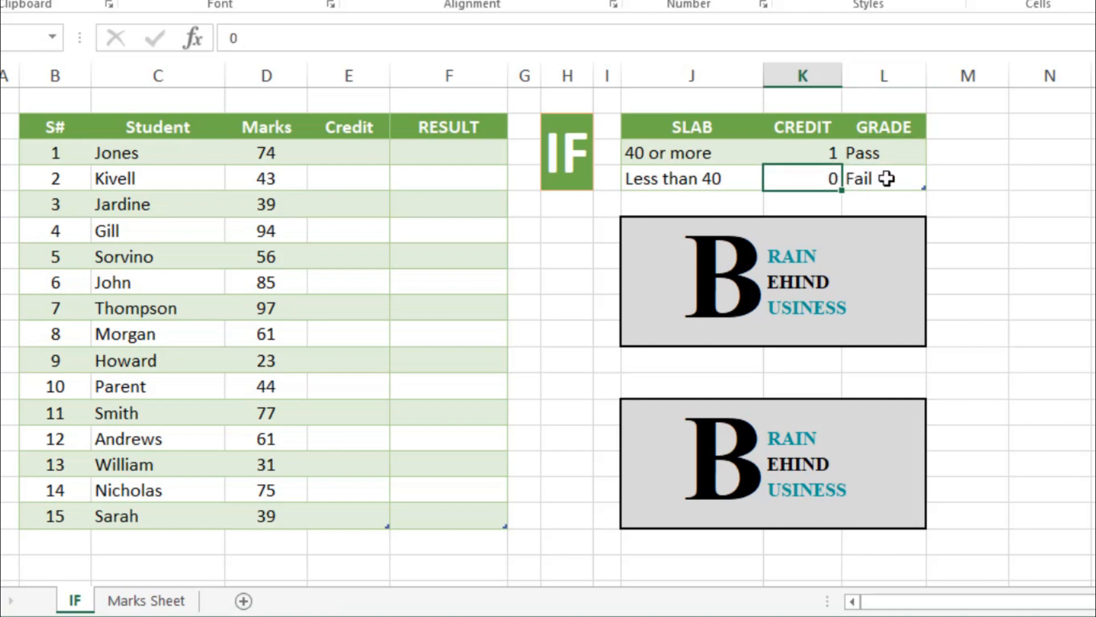
pyautogui.click(884, 179)
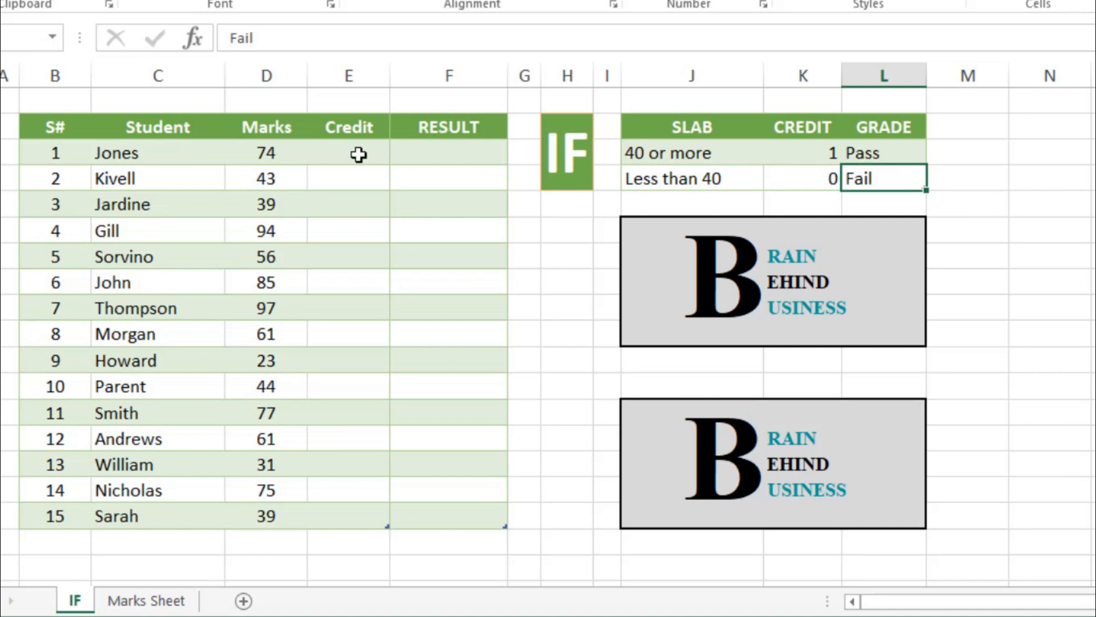
pyautogui.click(349, 153)
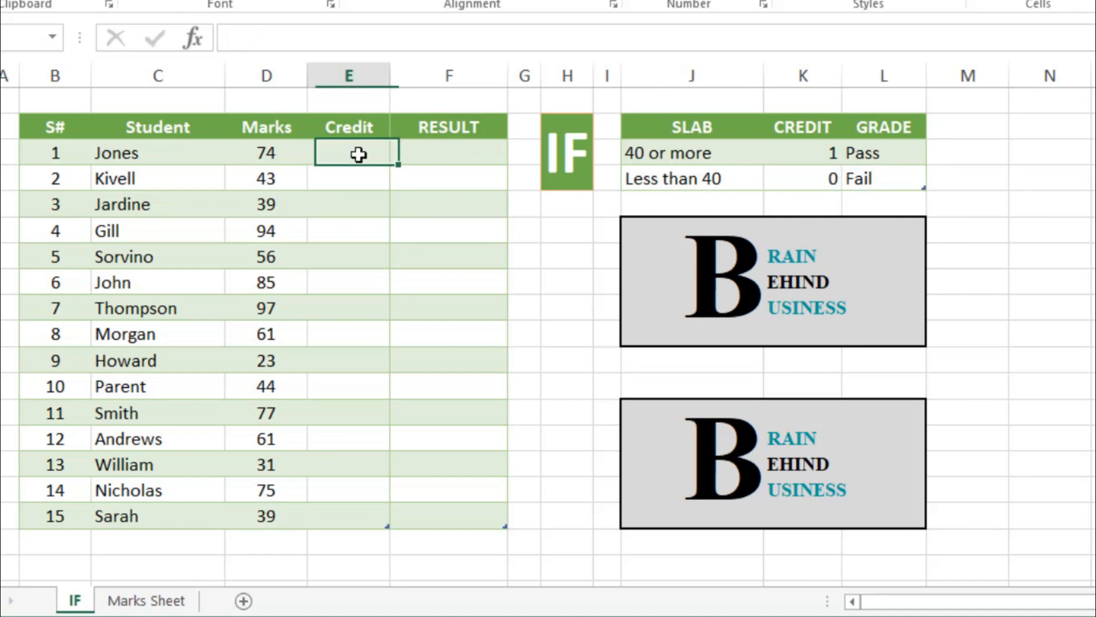
pyautogui.click(349, 152)
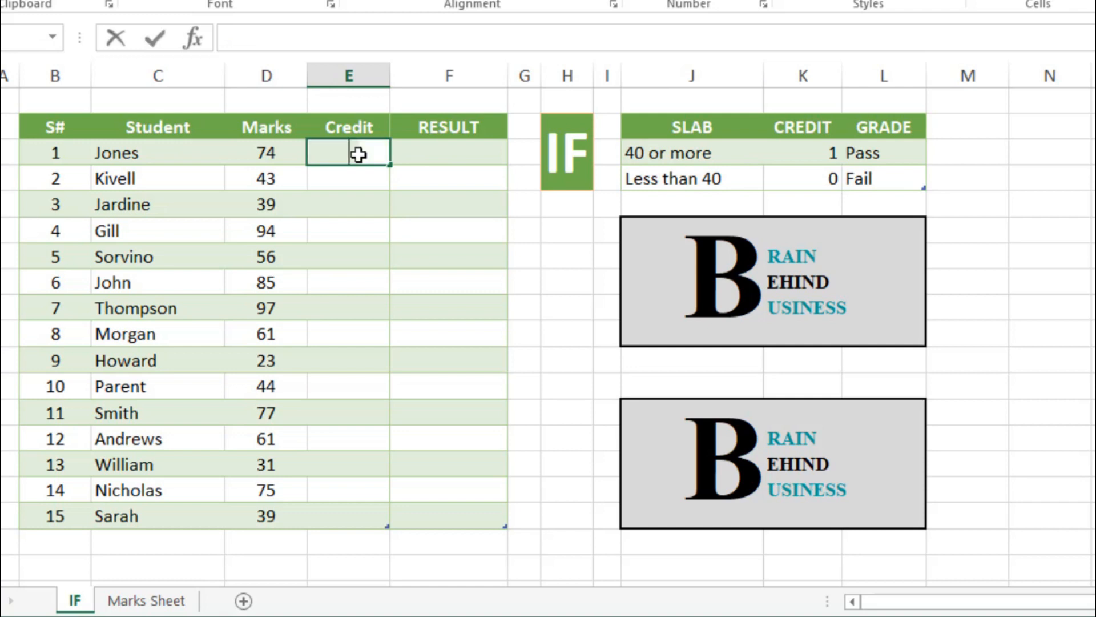
pyautogui.write('=if')
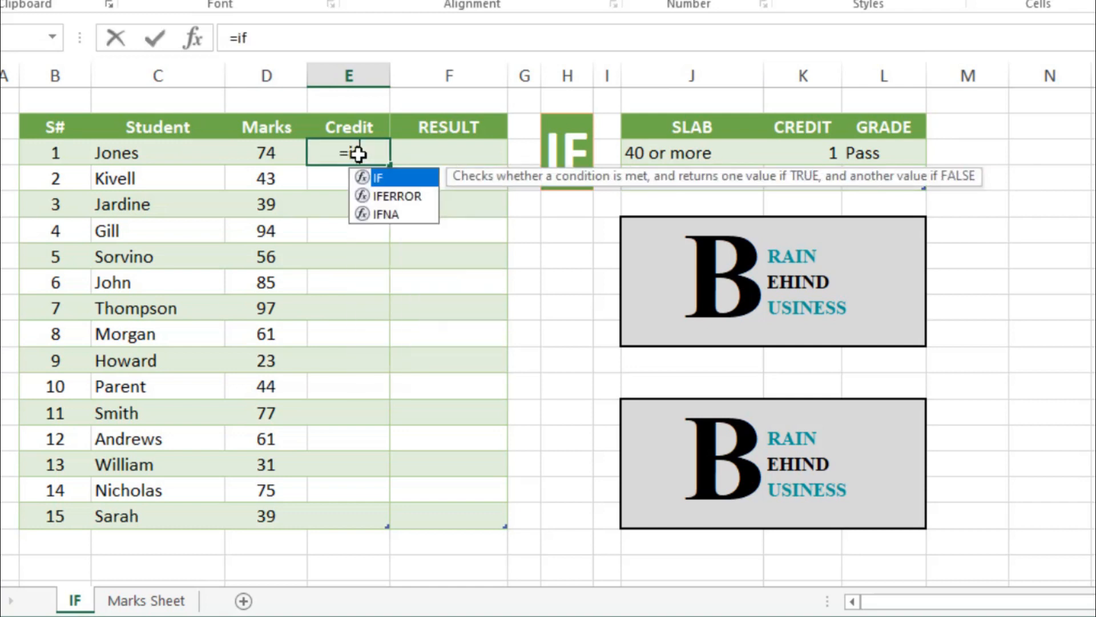
pyautogui.press('Tab')
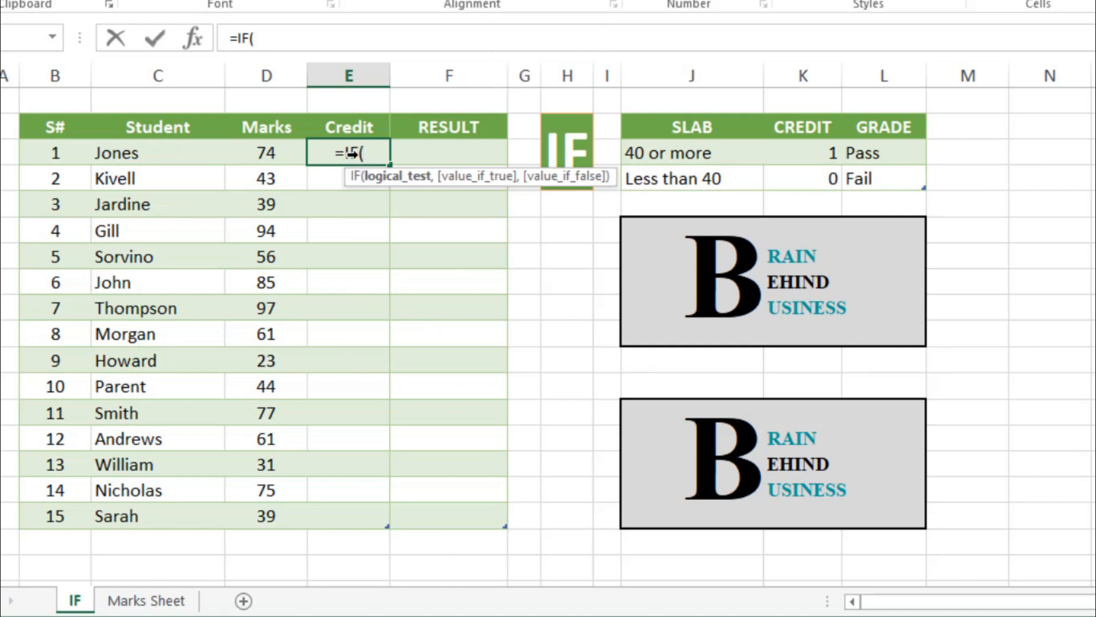
pyautogui.moveTo(292, 152)
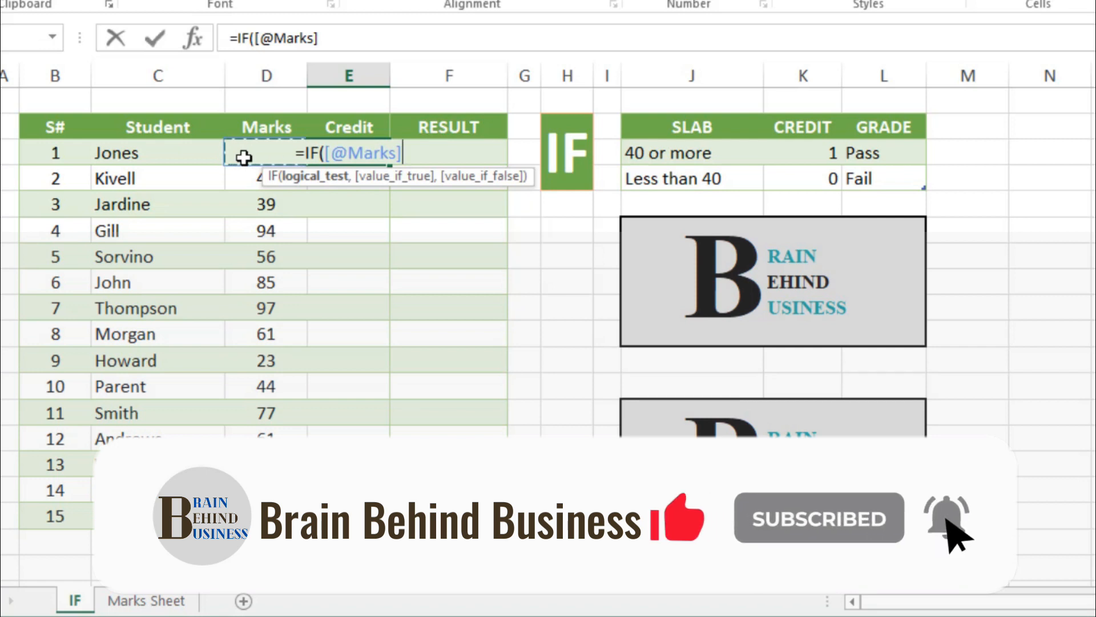
pyautogui.write('>')
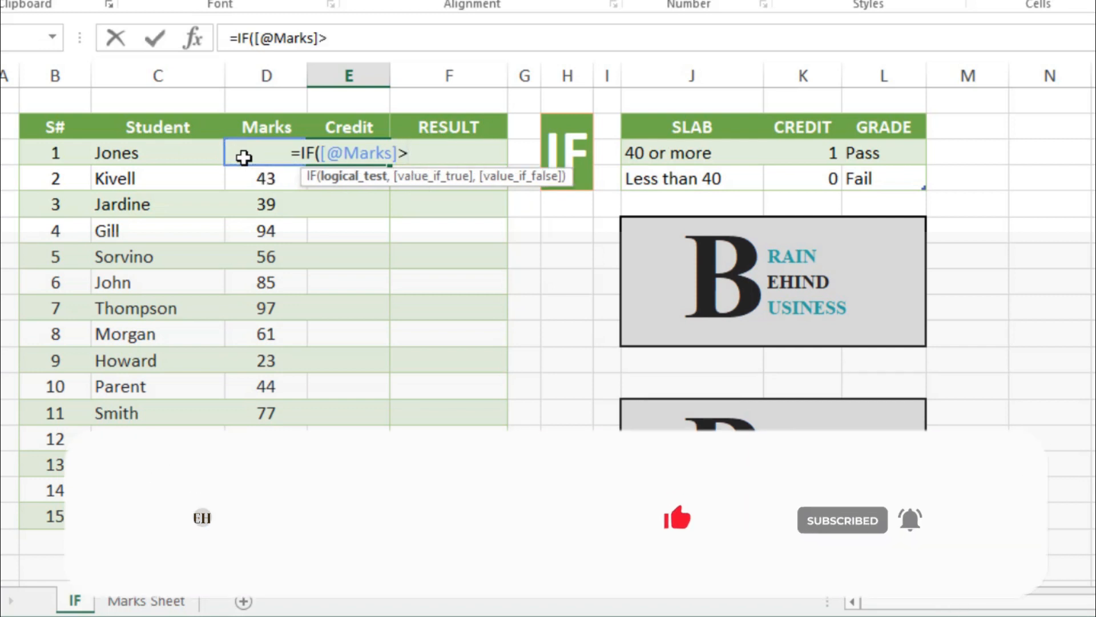
pyautogui.write('>39')
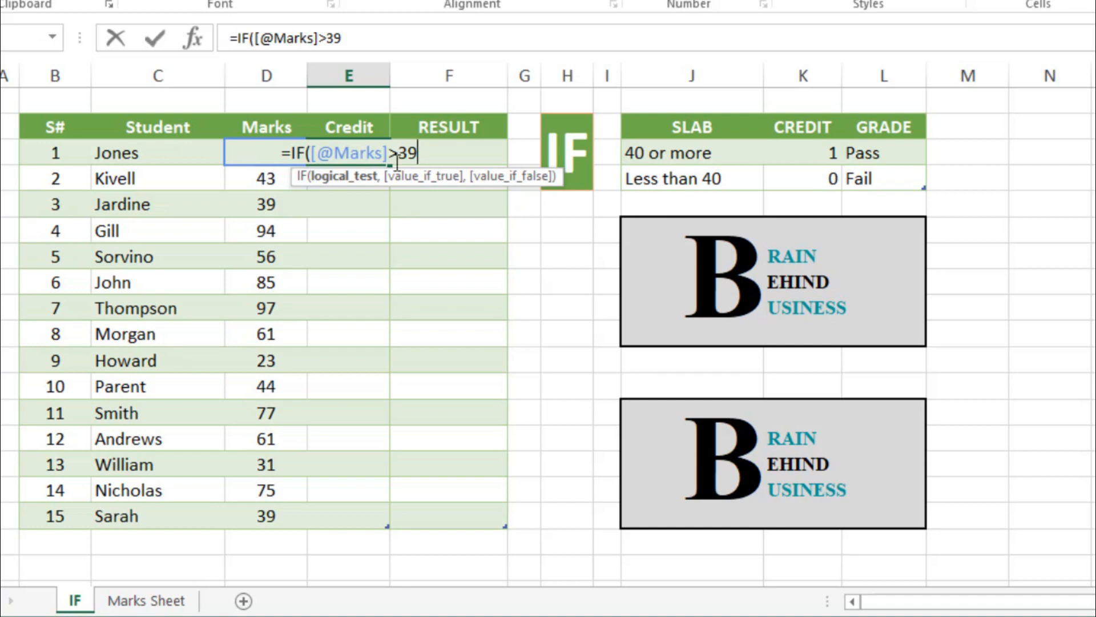
# - Complete the Credit formula to return 1 if true, 0 if false, filling the column
pyautogui.write(',')
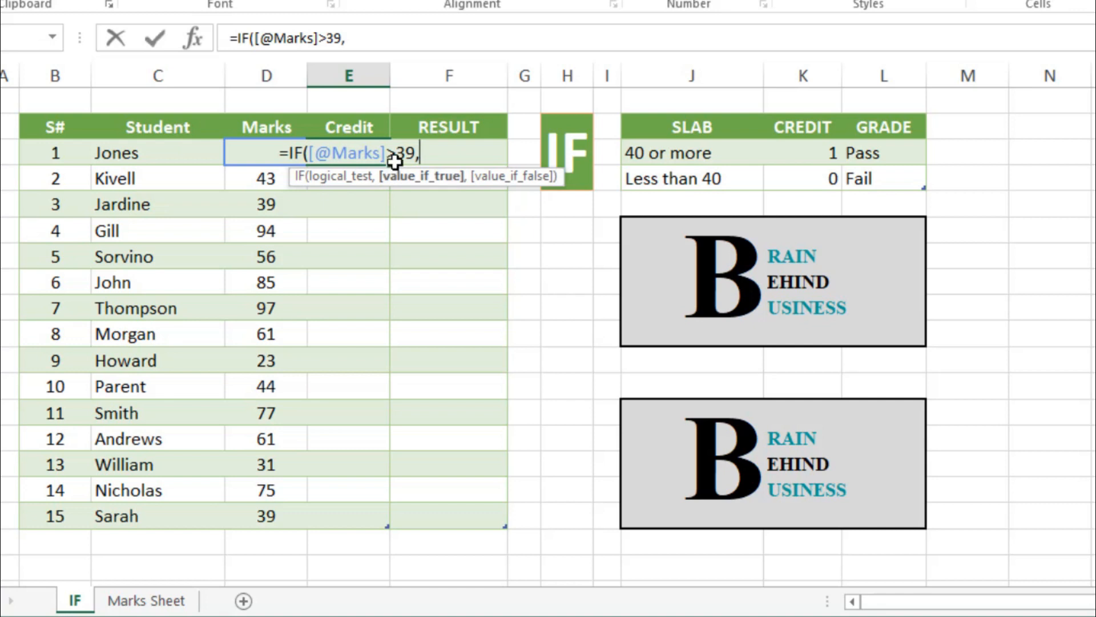
pyautogui.write('1')
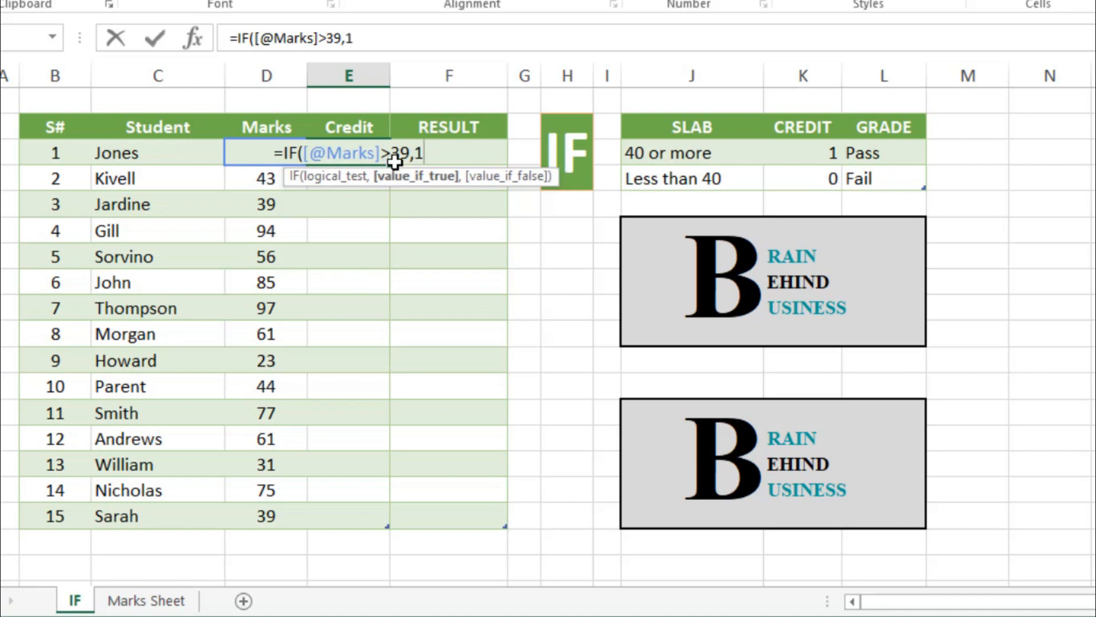
pyautogui.write(',')
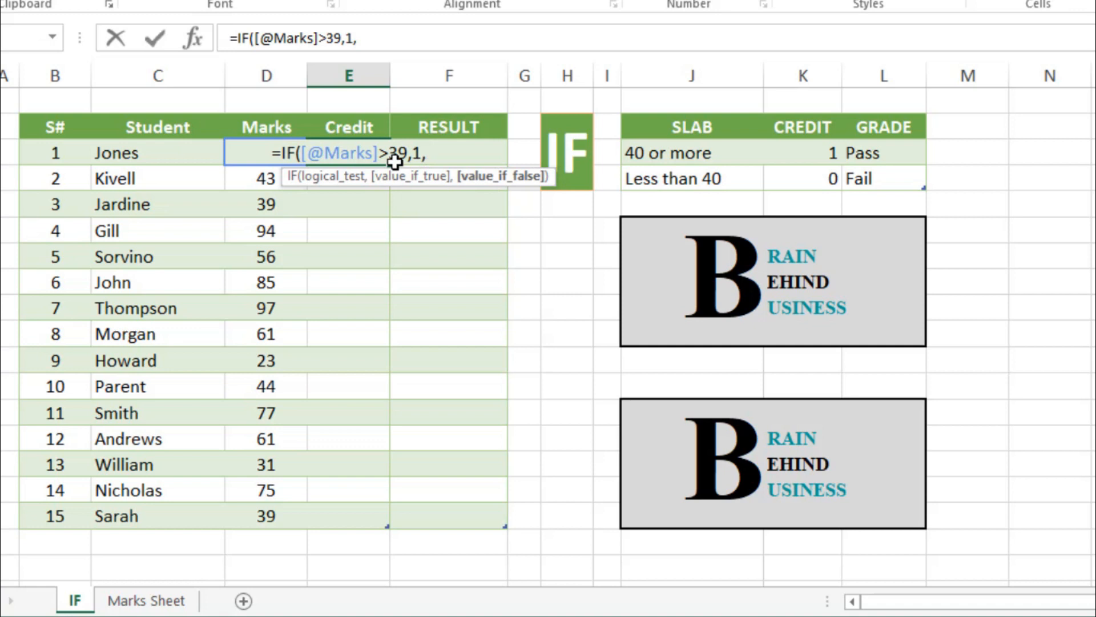
pyautogui.moveTo(507, 193)
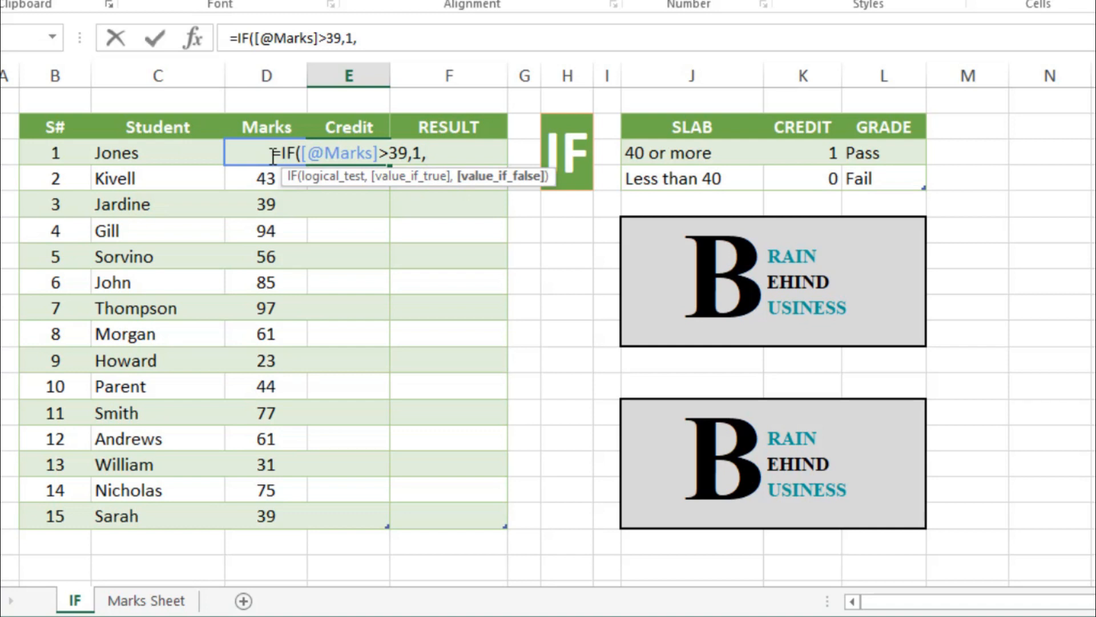
pyautogui.write('0')
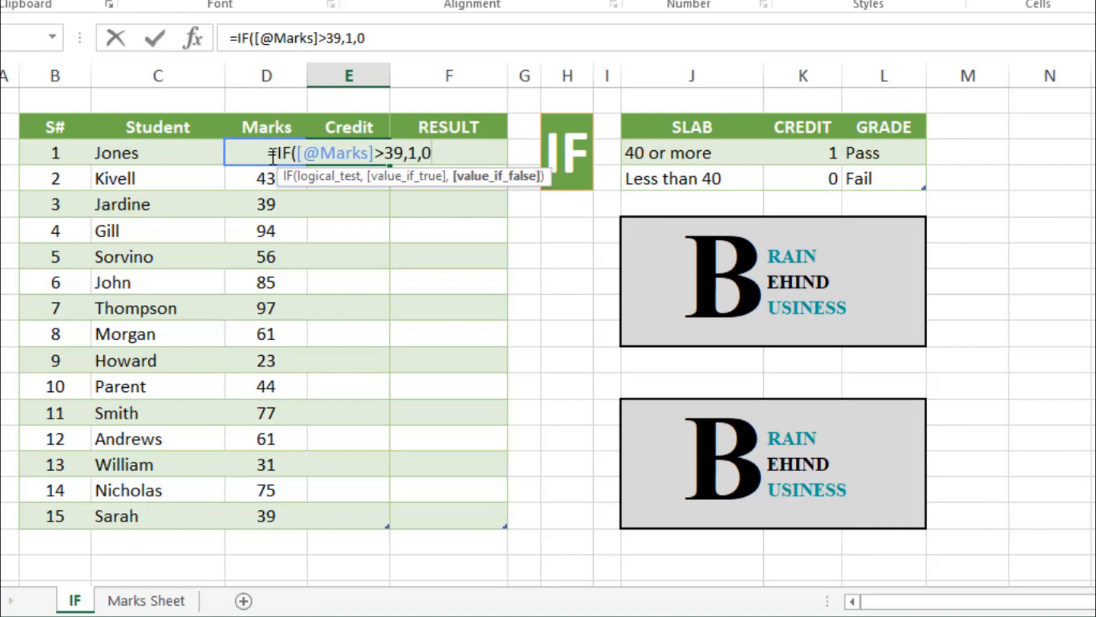
pyautogui.press('Enter')
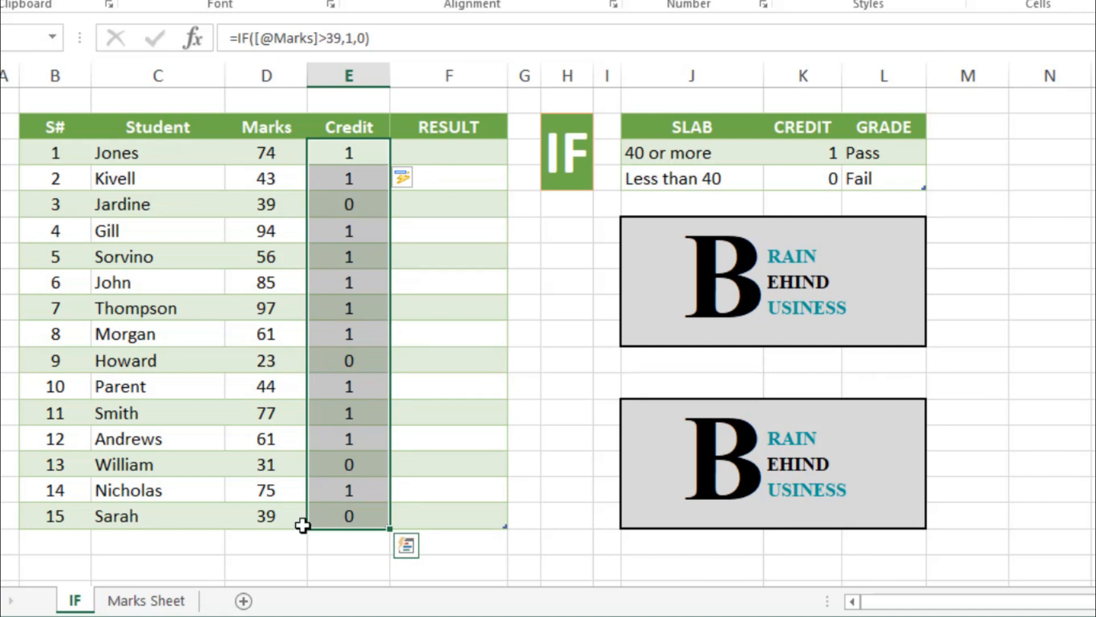
pyautogui.moveTo(379, 545)
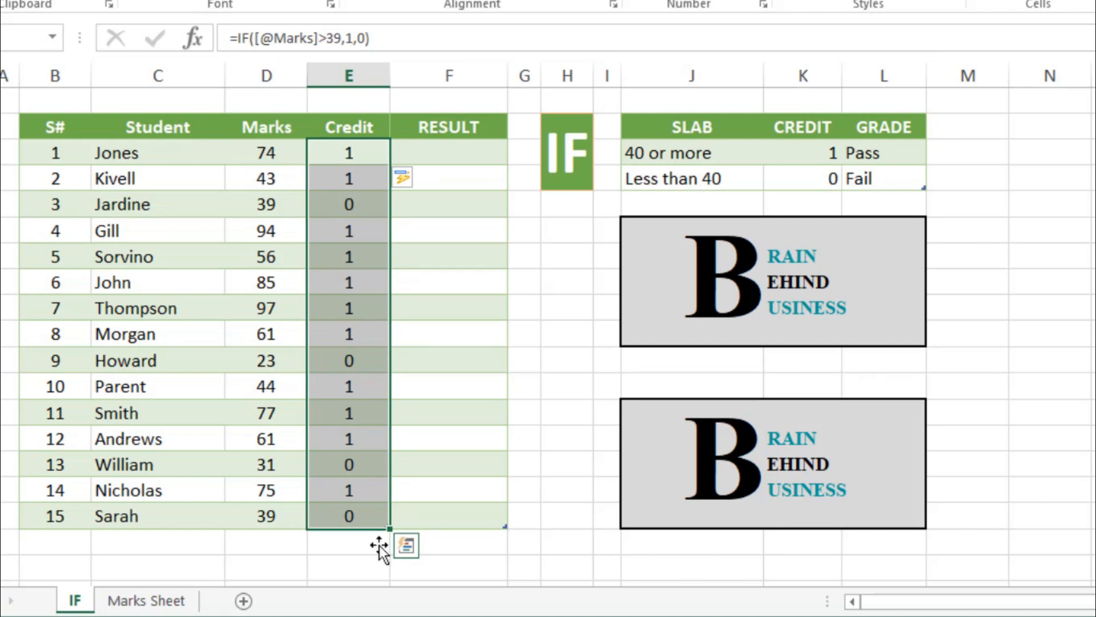
pyautogui.moveTo(318, 489)
pyautogui.write('40')
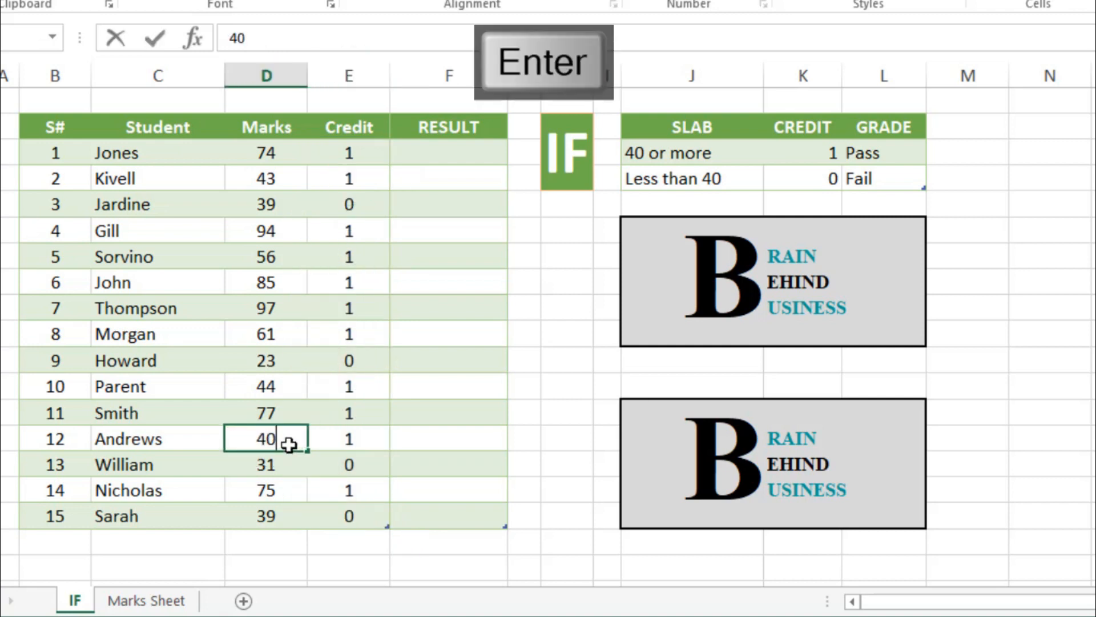
# - Change student 12's mark to 27 so their Credit recalculates to 0
pyautogui.press('Delete')
pyautogui.write('27')
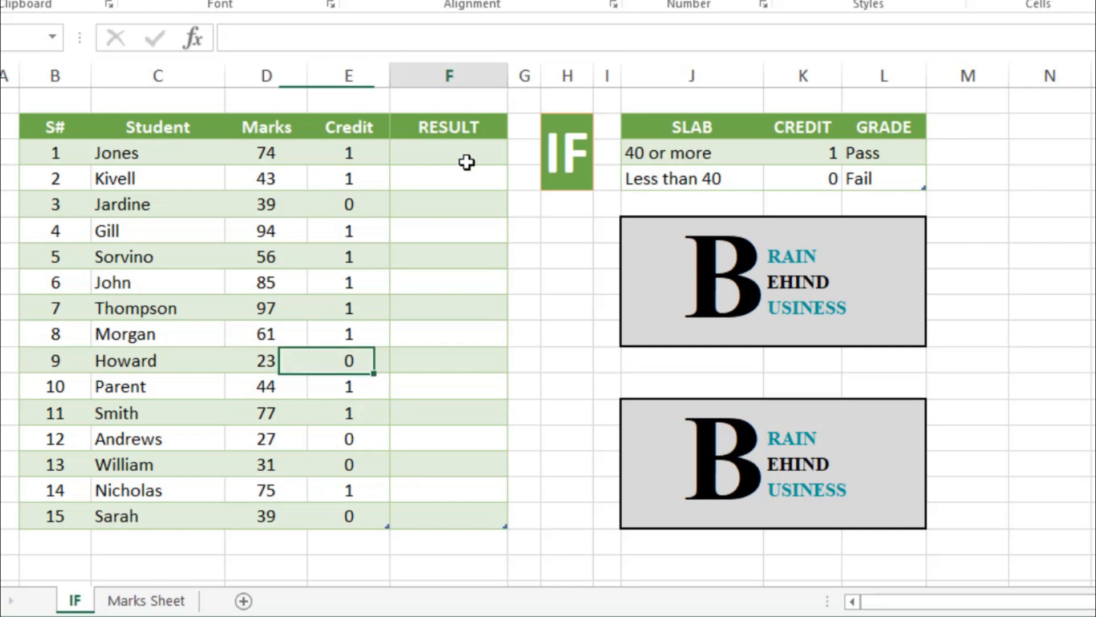
pyautogui.click(448, 153)
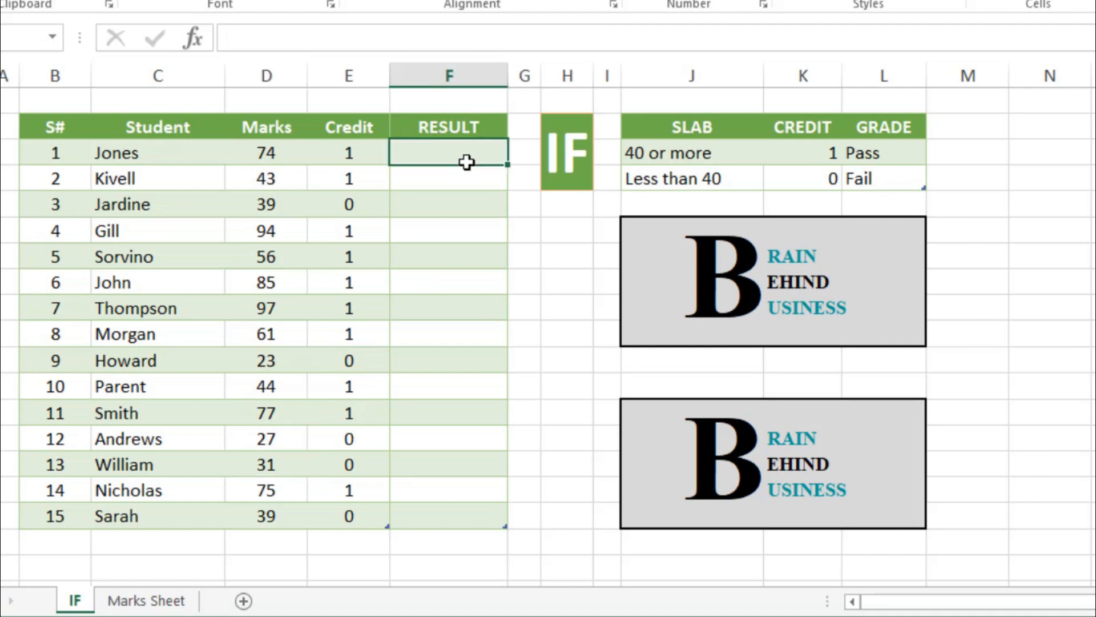
pyautogui.write('=')
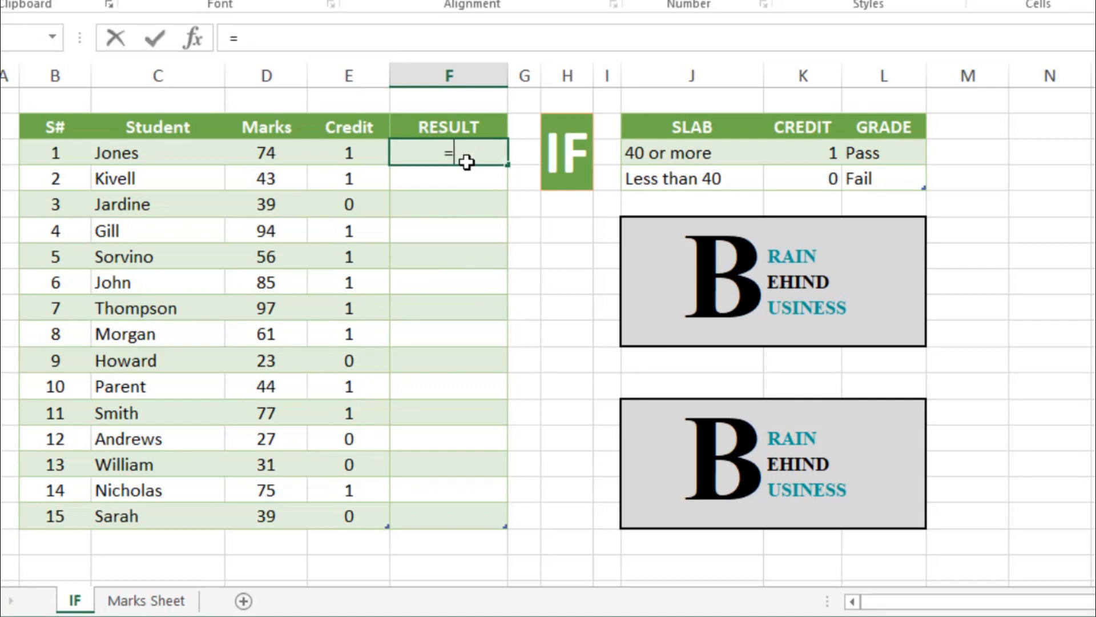
pyautogui.write('if')
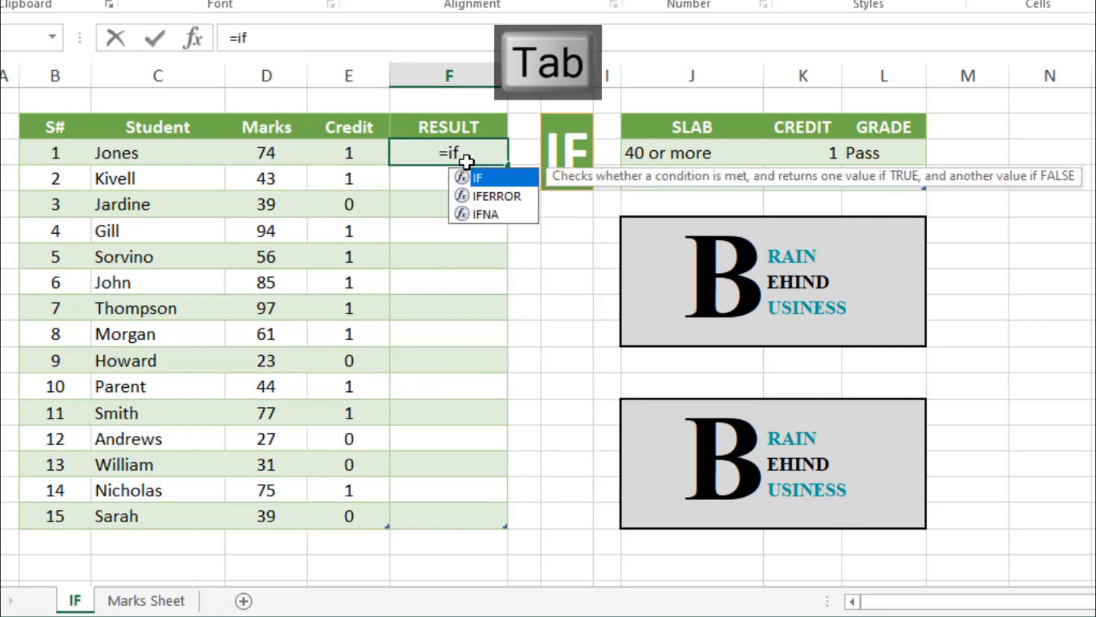
pyautogui.press('Tab')
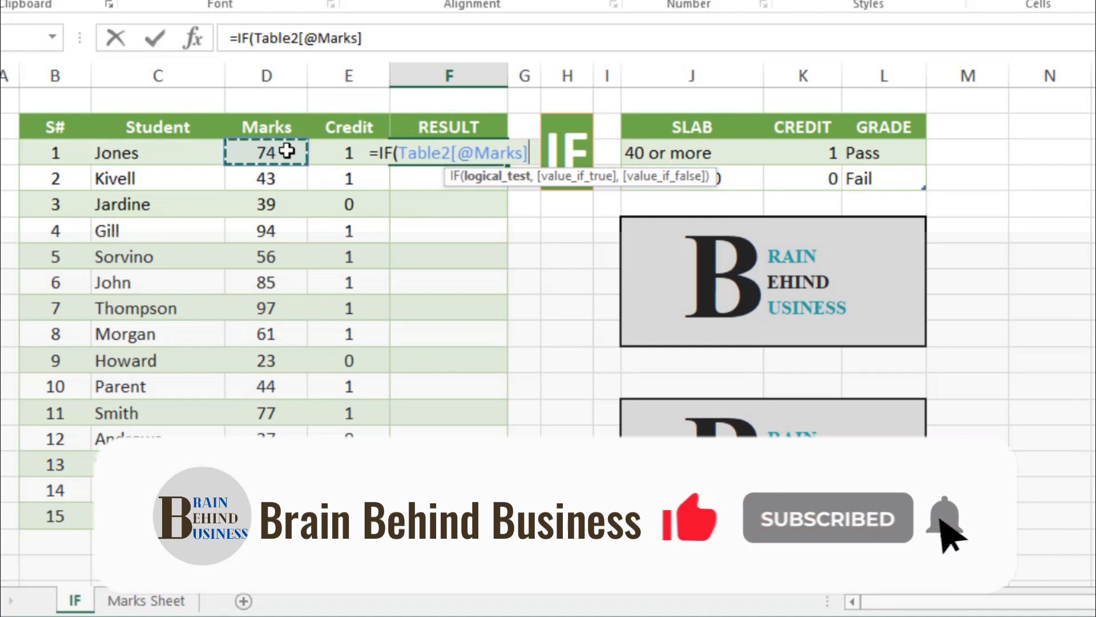
pyautogui.write('=>')
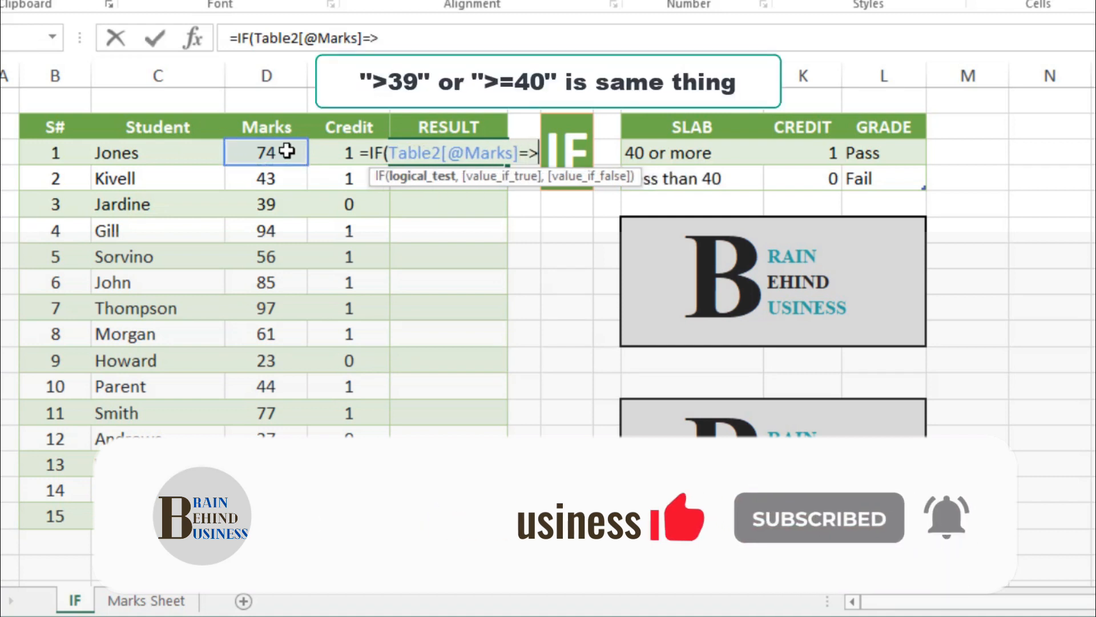
pyautogui.write('40')
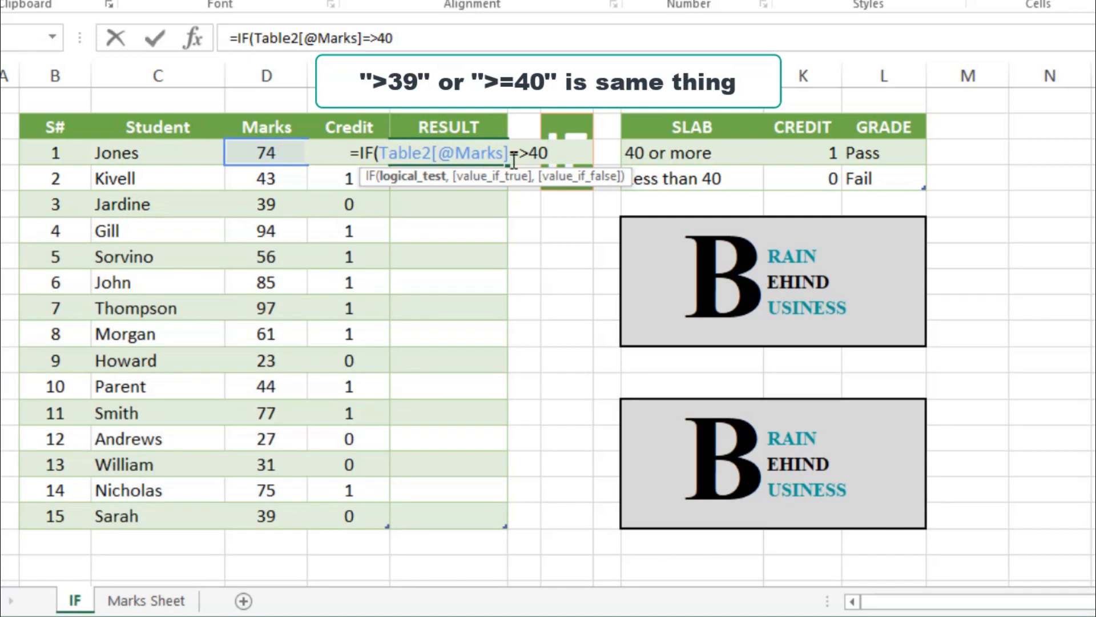
pyautogui.write(',')
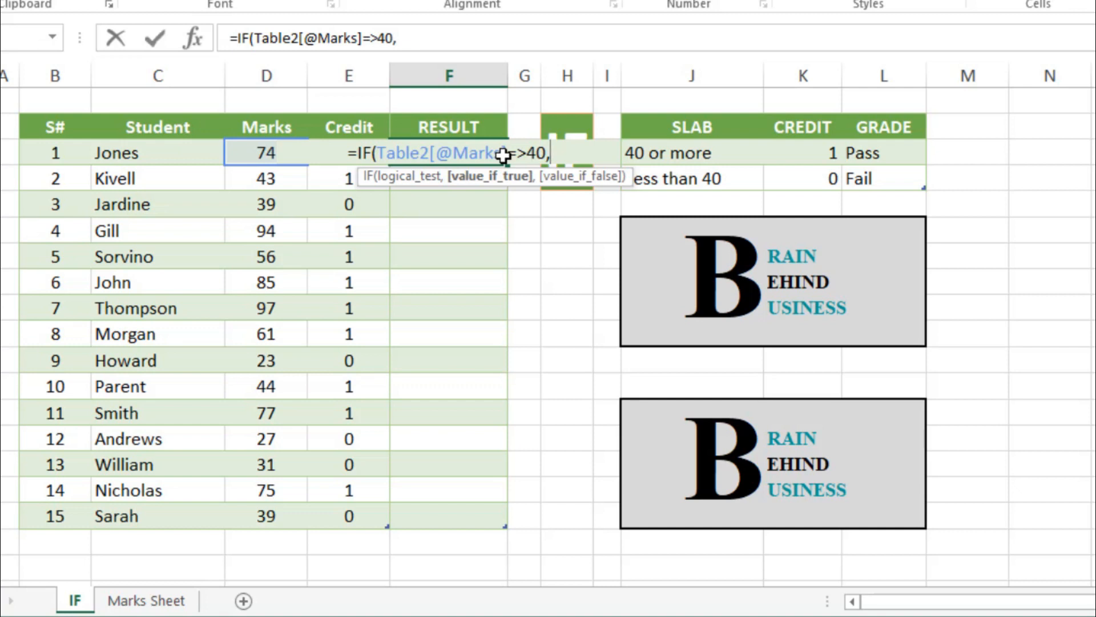
# - Make the RESULT formula return "Pass" if true and "Fail" otherwise
pyautogui.write('"P')
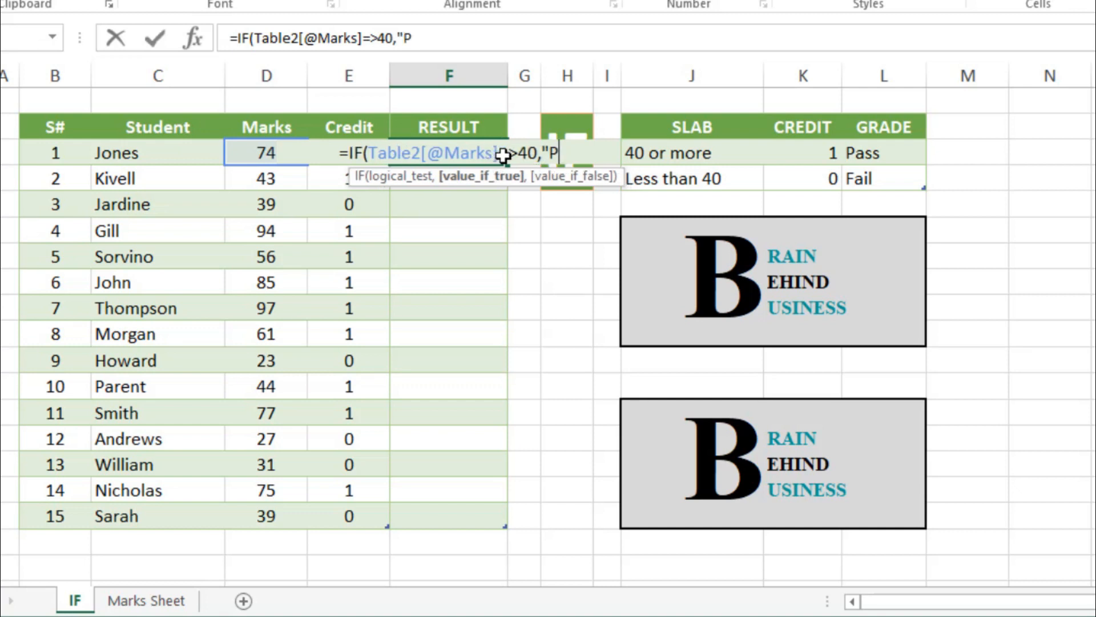
pyautogui.write('ass')
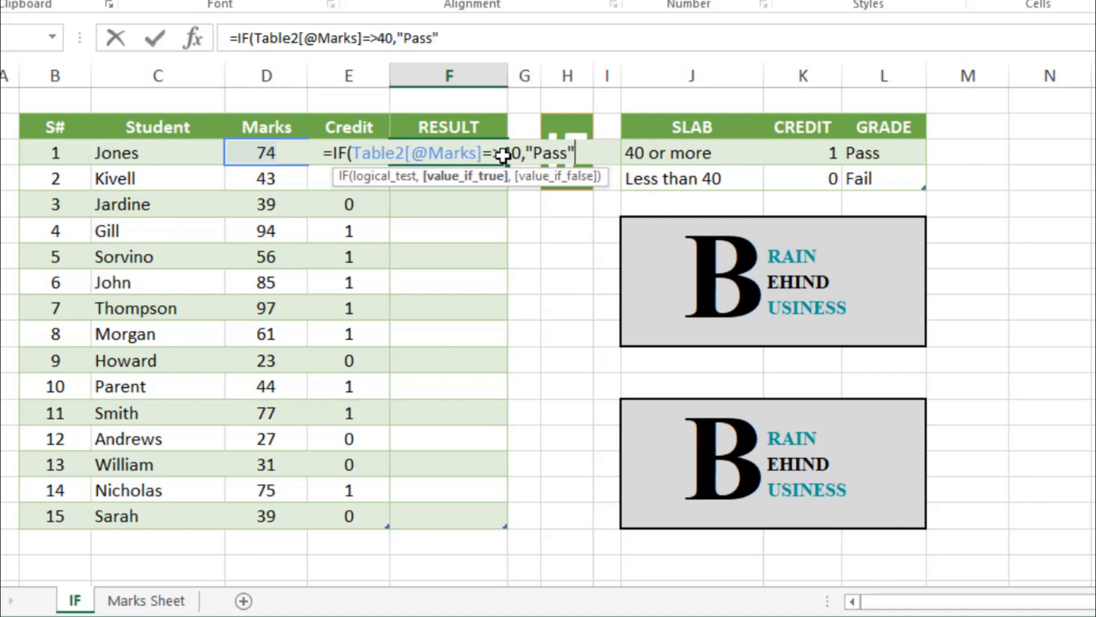
pyautogui.write(',')
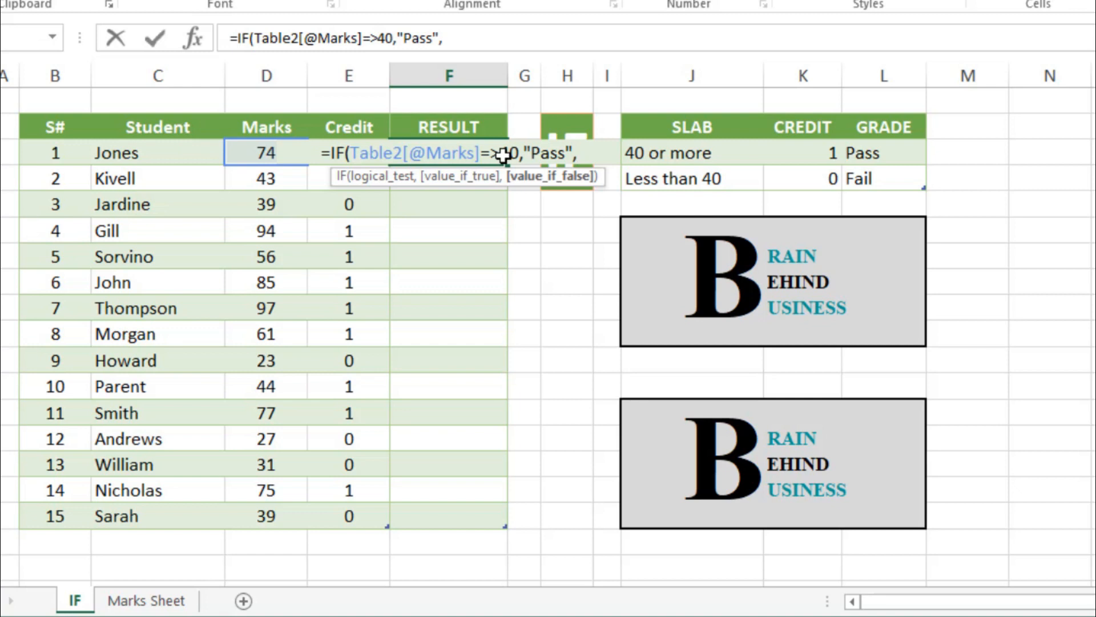
pyautogui.write('"Fail')
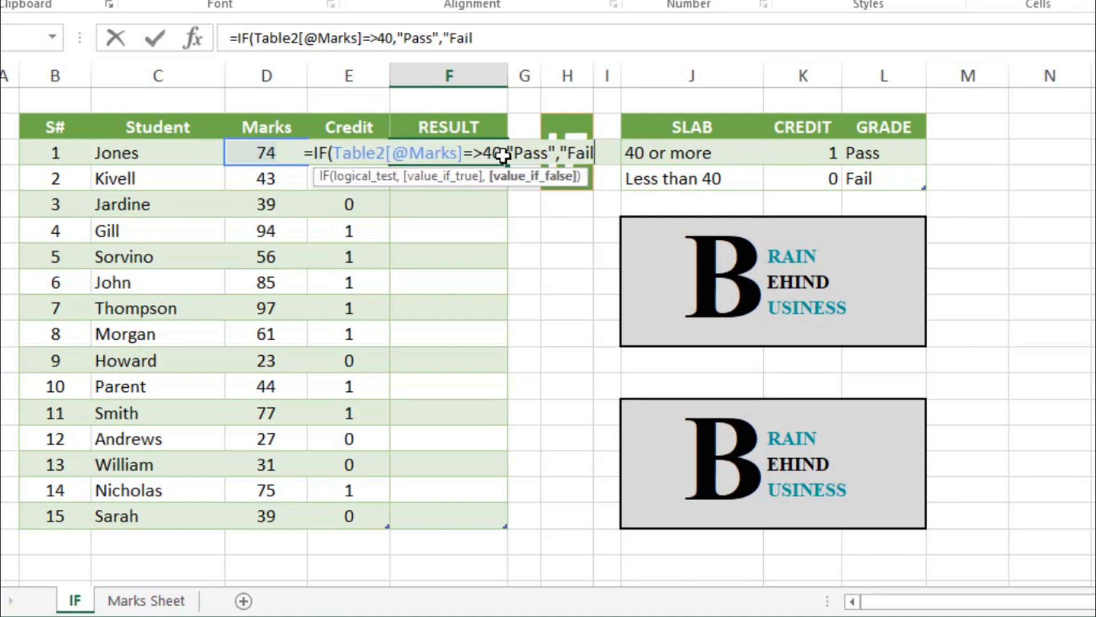
pyautogui.write('")')
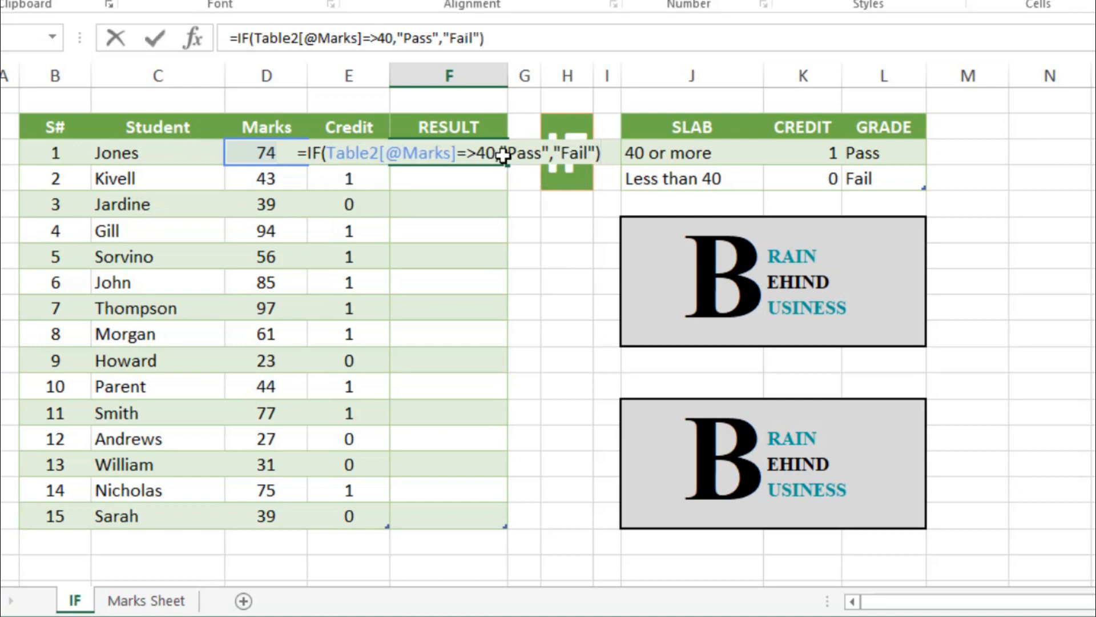
# - Enter the formula, accepting Excel's >=40 correction, so RESULT fills with Pass/Fail
pyautogui.press('enter')
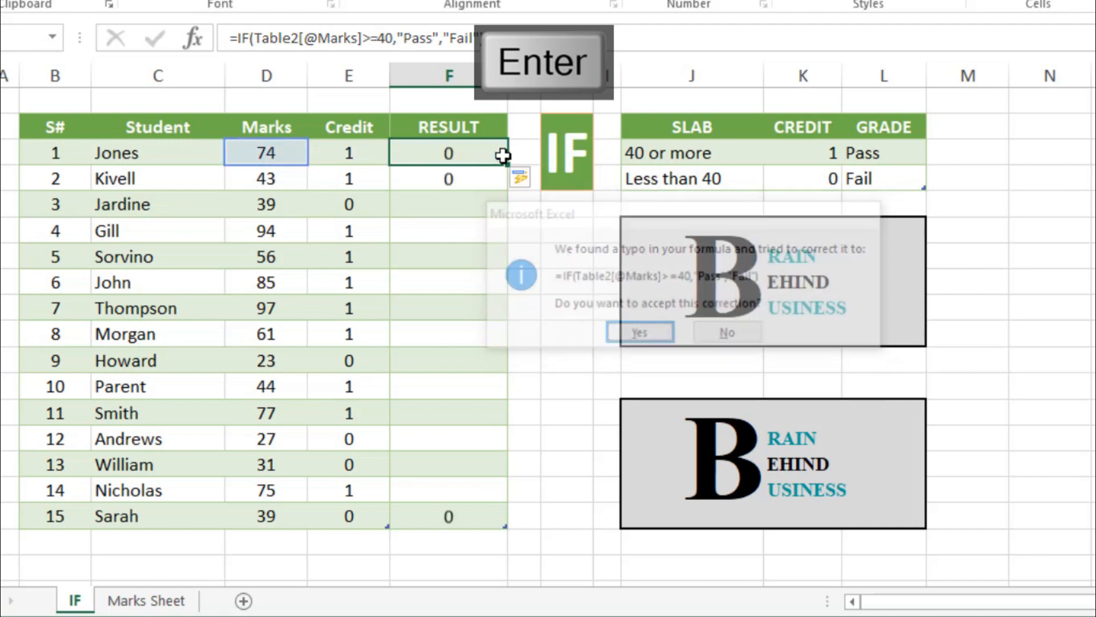
pyautogui.click(638, 331)
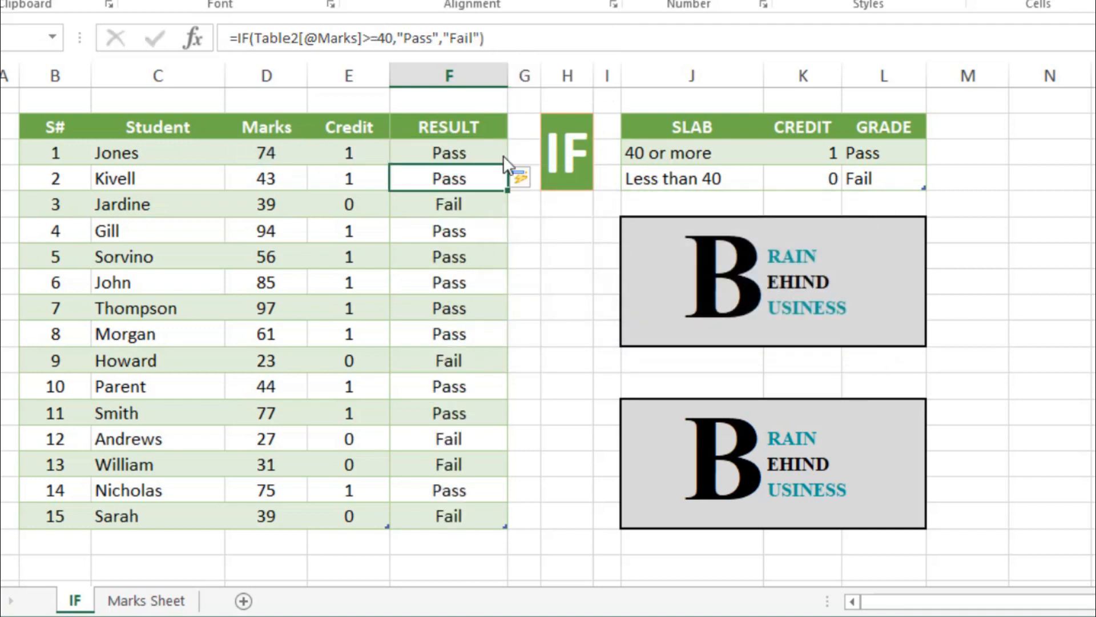
pyautogui.moveTo(479, 236)
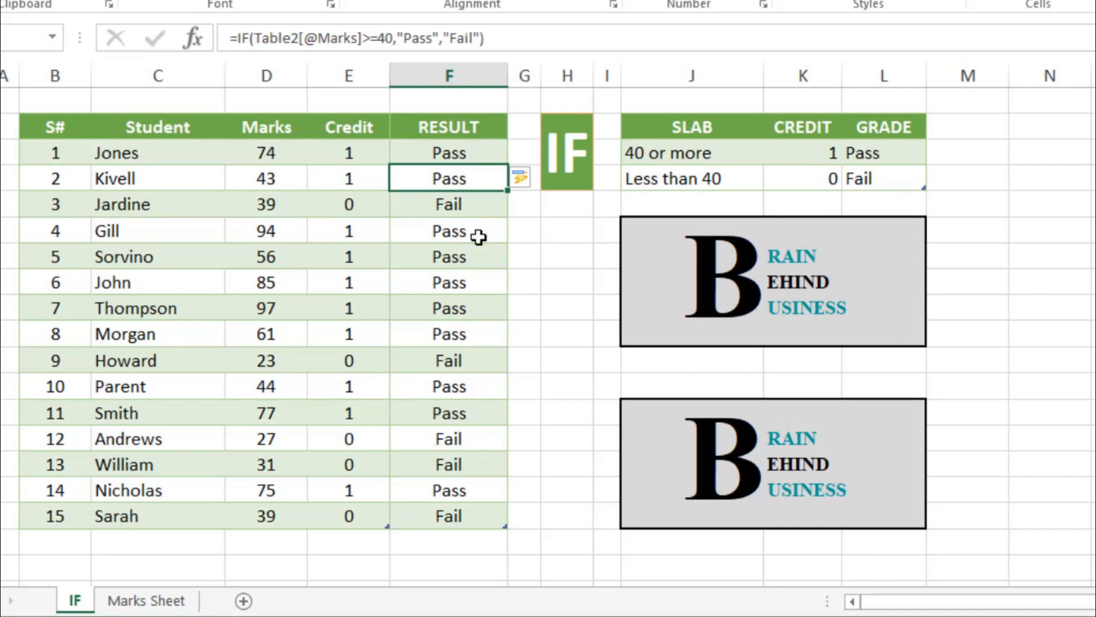
pyautogui.click(537, 179)
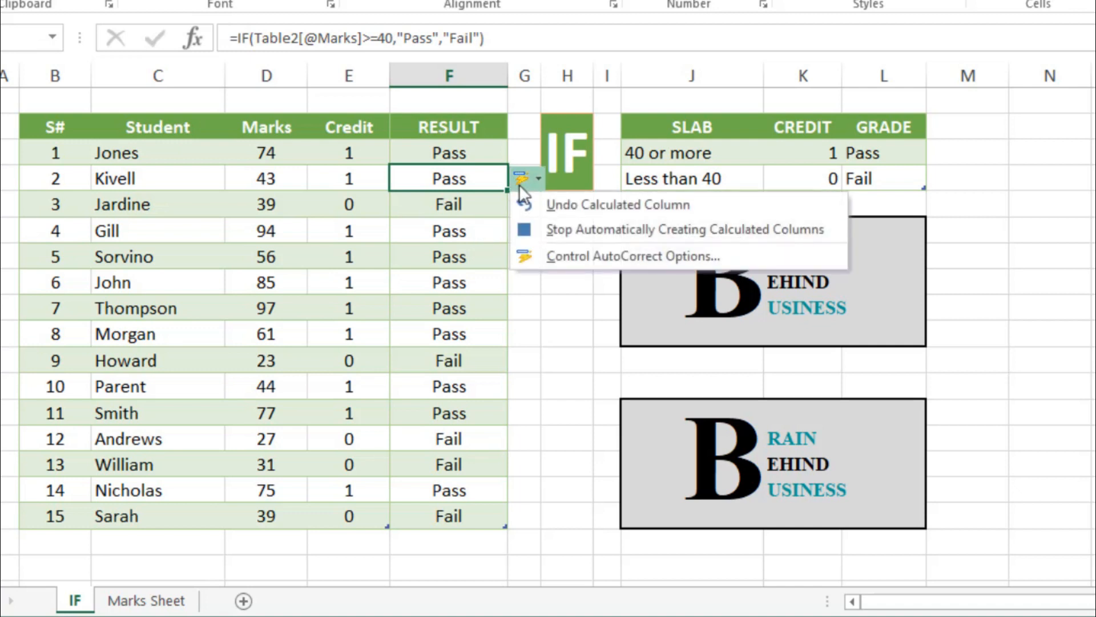
pyautogui.click(616, 204)
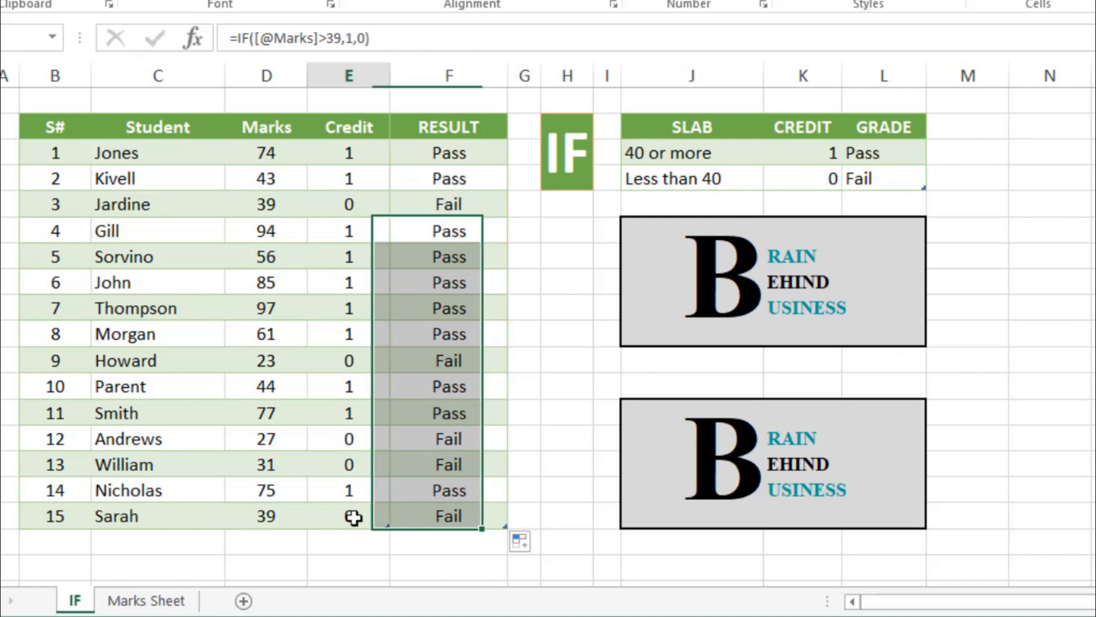
# - Raise the last student's mark to 40 so Credit becomes 1 and RESULT becomes Pass
pyautogui.click(349, 516)
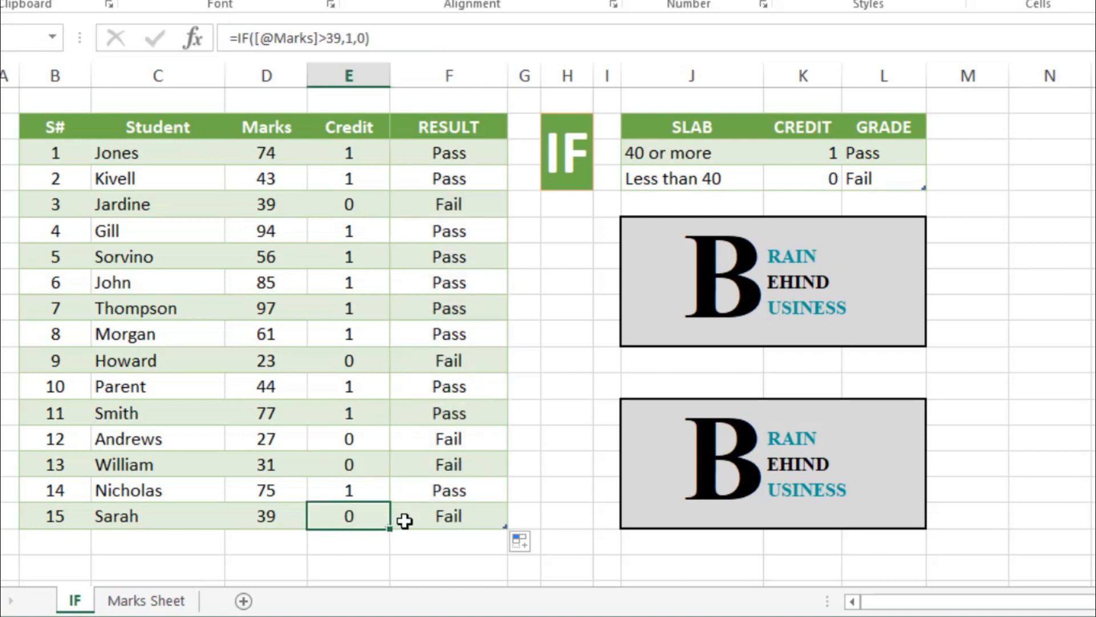
pyautogui.write('40')
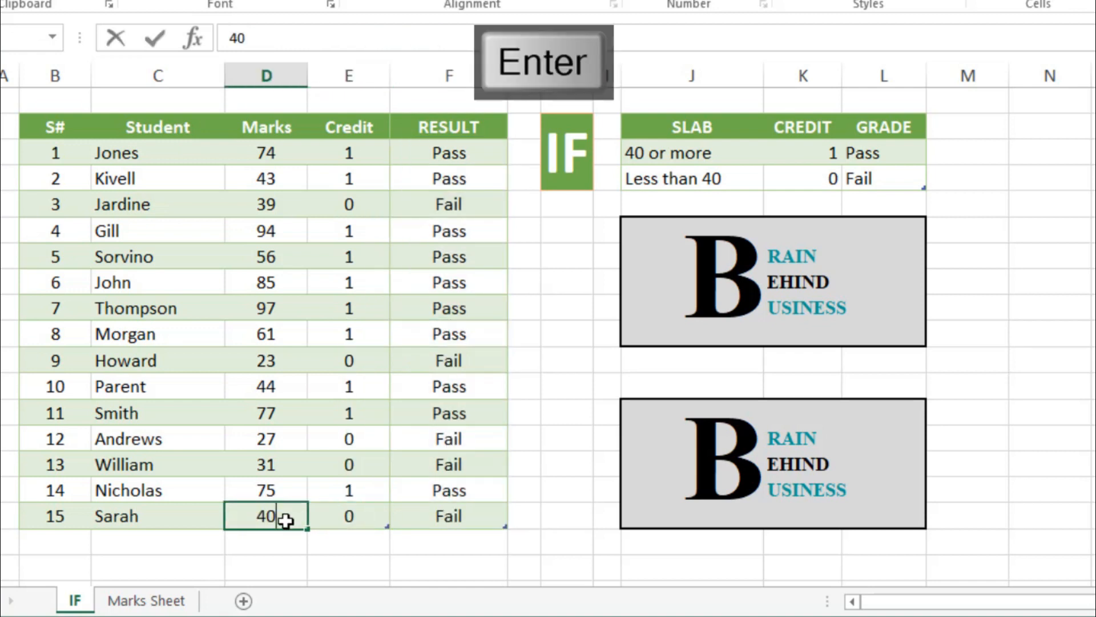
pyautogui.press('enter')
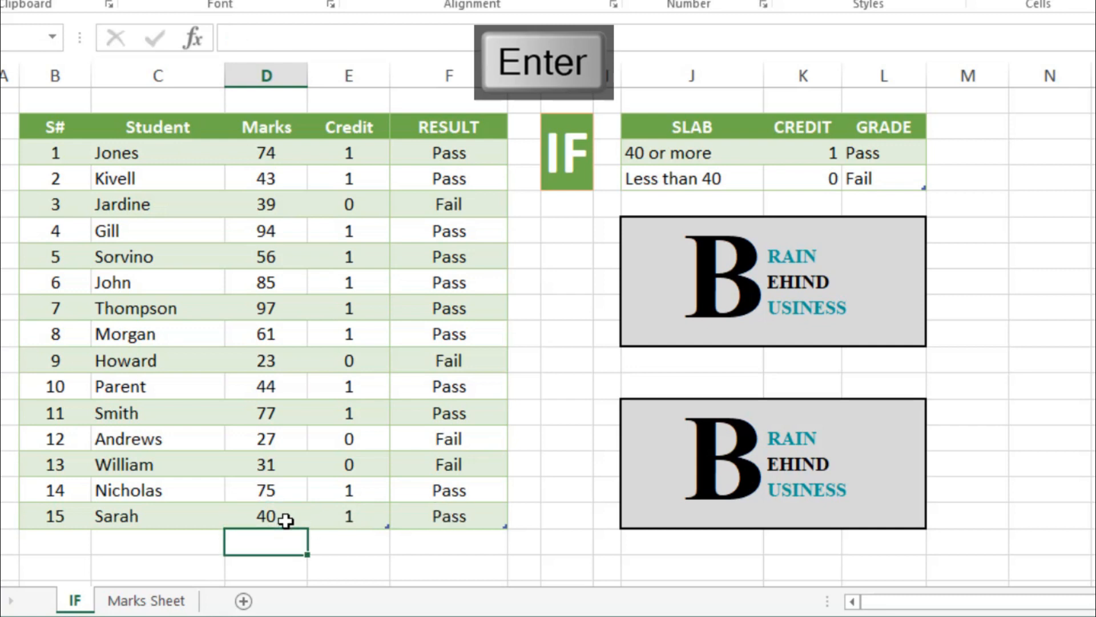
pyautogui.press('enter')
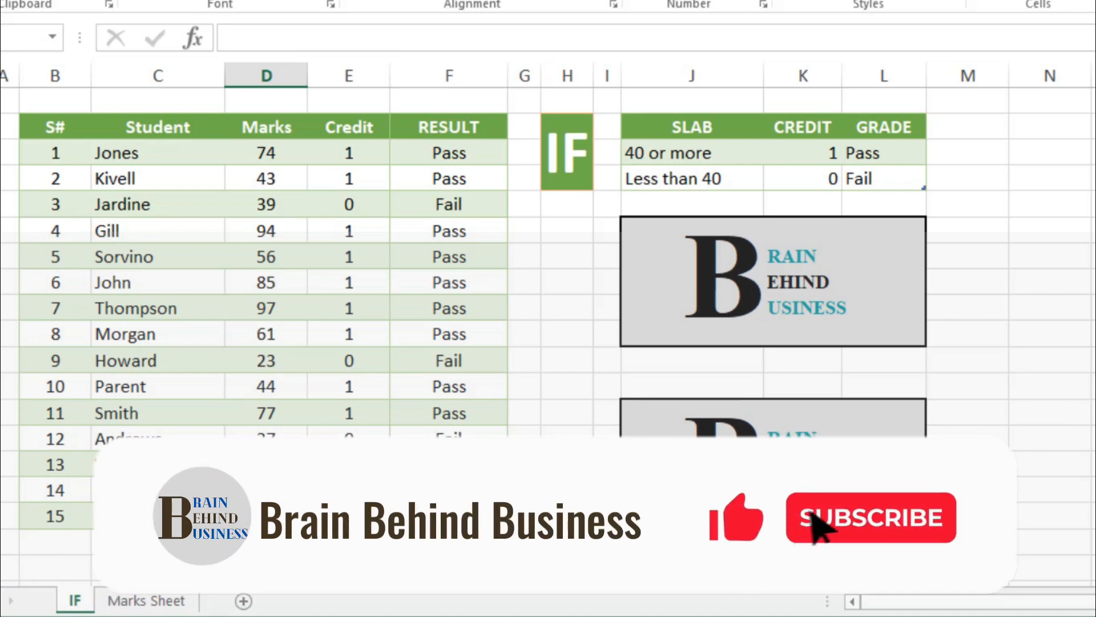
pyautogui.click(871, 518)
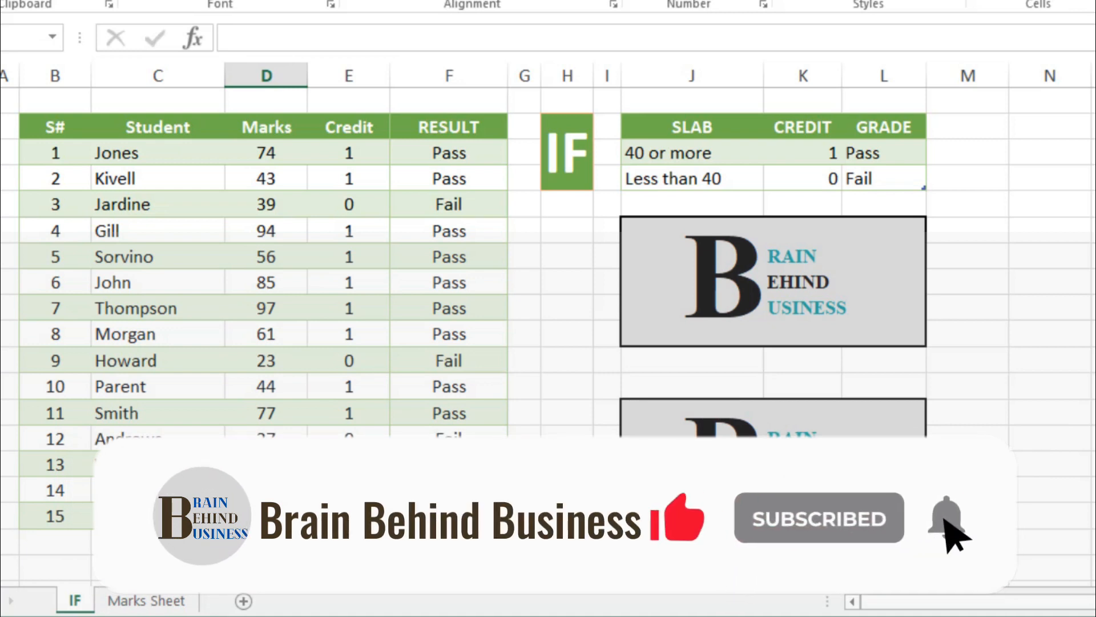